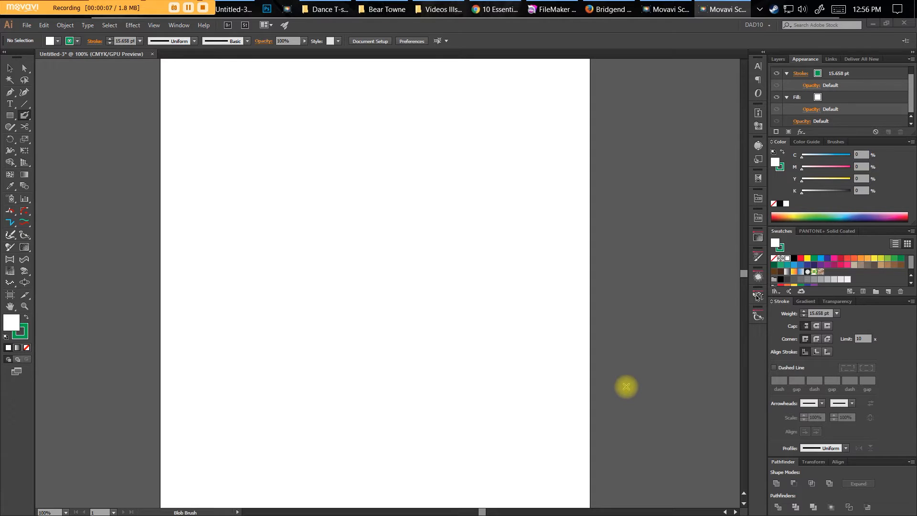
pyautogui.moveTo(217, 298)
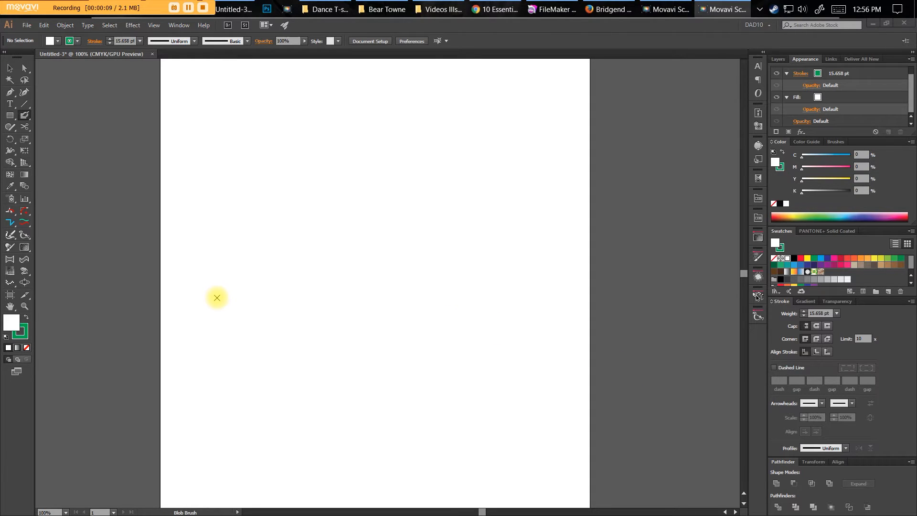
pyautogui.moveTo(215, 286)
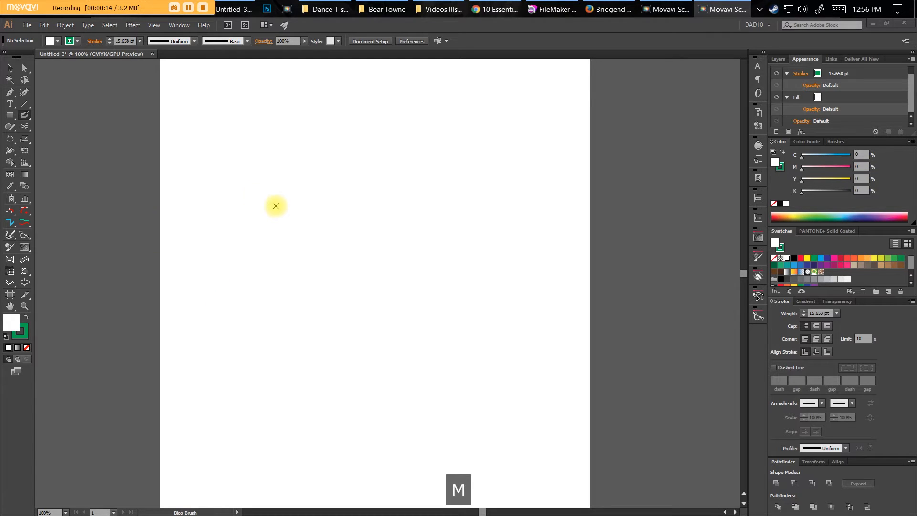
# Draw a first red rectangle with the Rectangle tool and delete it as too wide
pyautogui.click(8, 115)
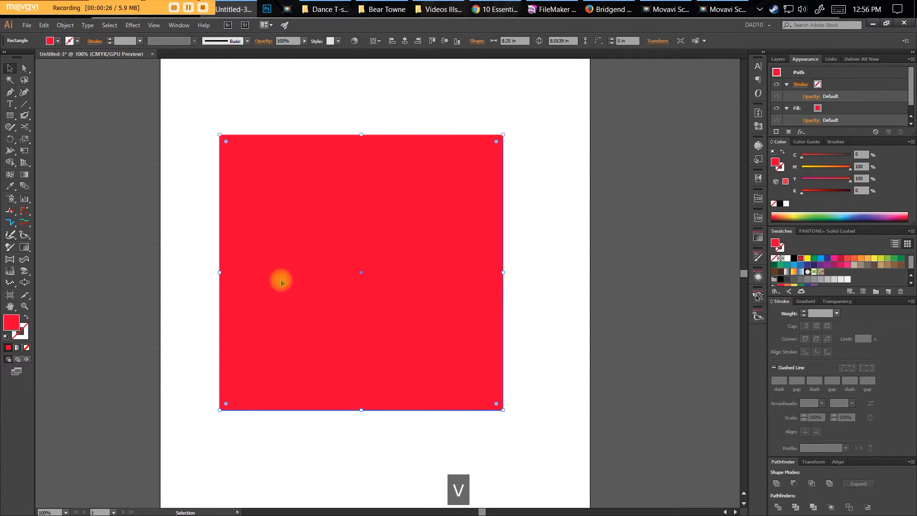
pyautogui.moveTo(496, 403); pyautogui.dragTo(489, 383)
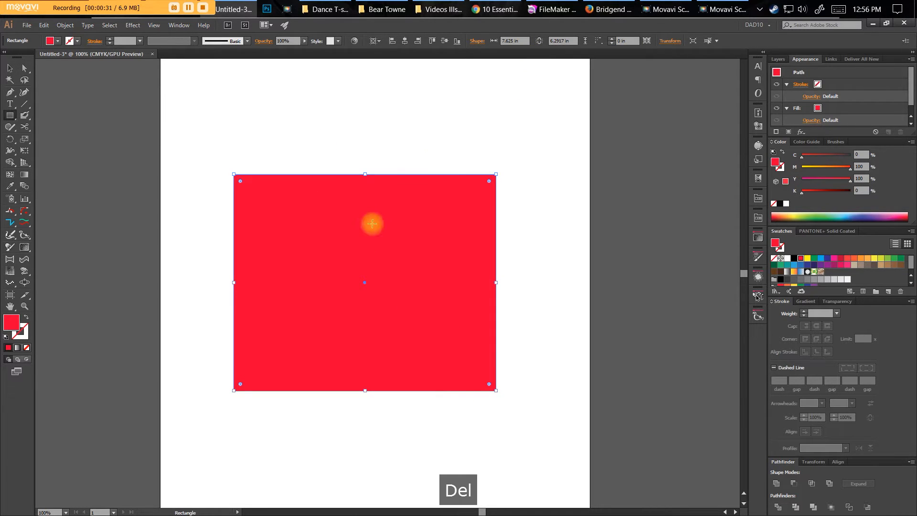
pyautogui.press('Delete')
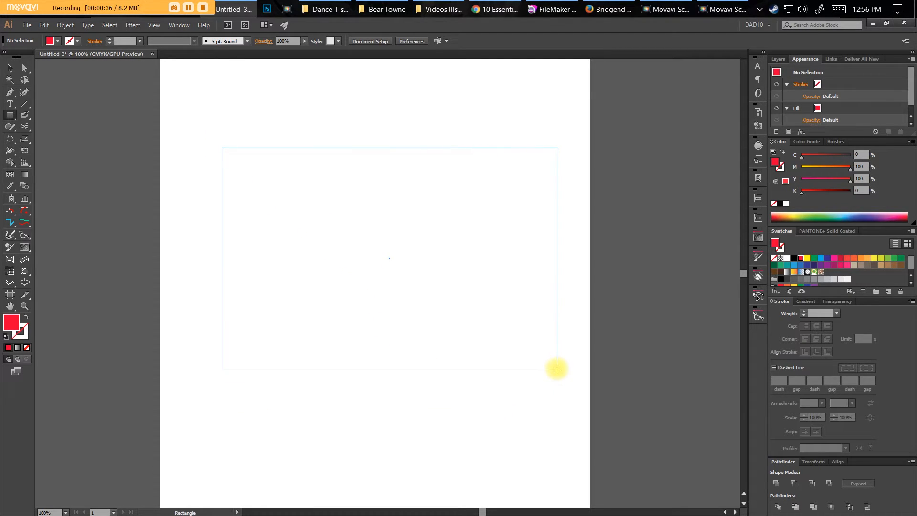
# Redraw until one large Shift-constrained red square fills the artboard centre
pyautogui.moveTo(556, 368); pyautogui.dragTo(328, 268)
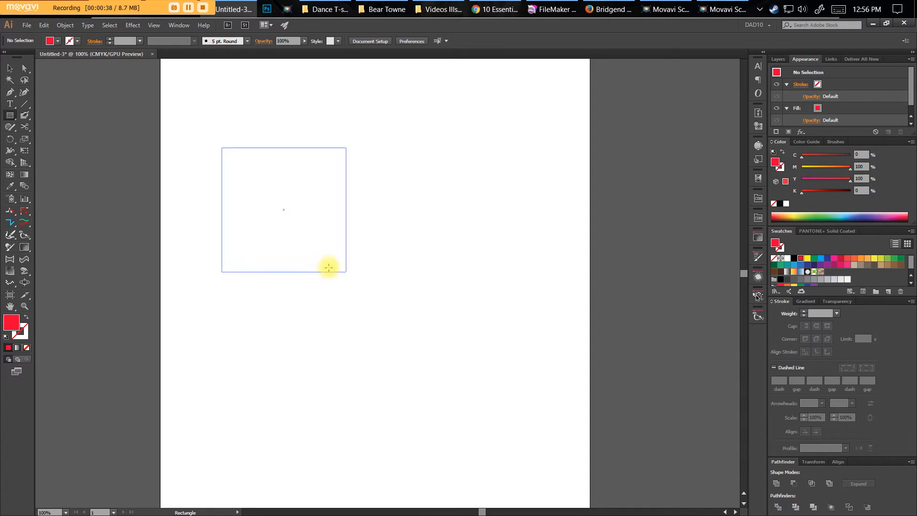
pyautogui.moveTo(328, 266); pyautogui.dragTo(397, 303)
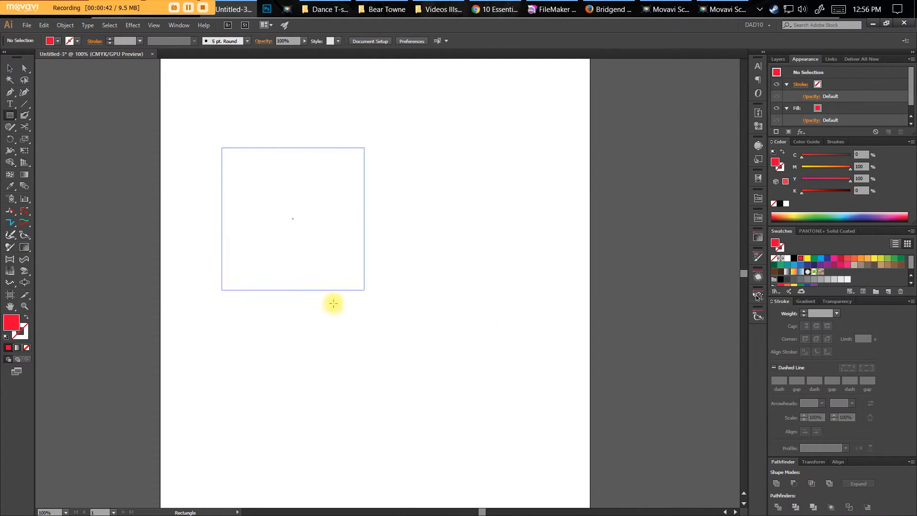
pyautogui.moveTo(334, 303); pyautogui.dragTo(456, 379)
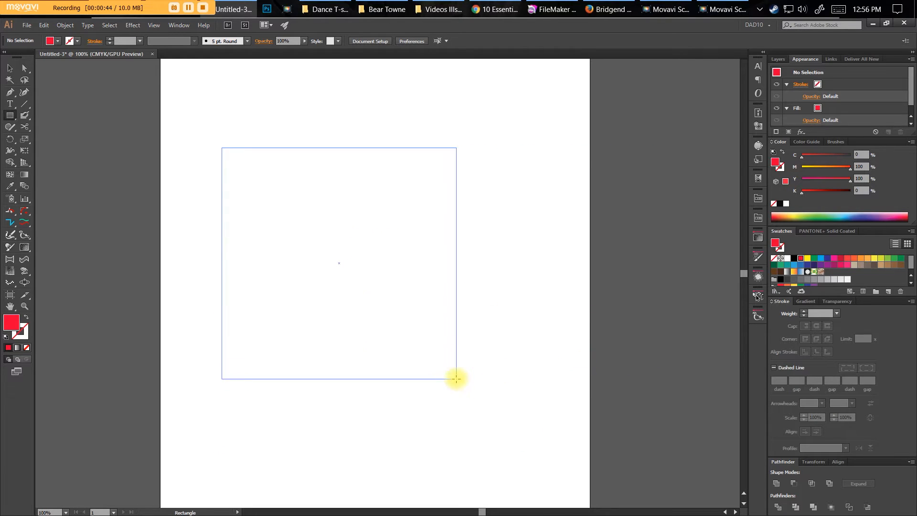
pyautogui.moveTo(456, 379); pyautogui.dragTo(443, 347)
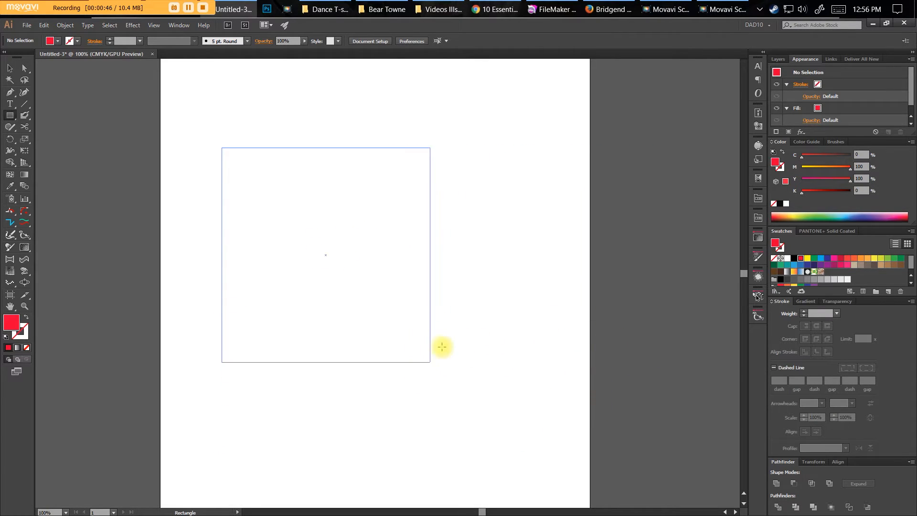
pyautogui.moveTo(430, 361); pyautogui.dragTo(501, 338)
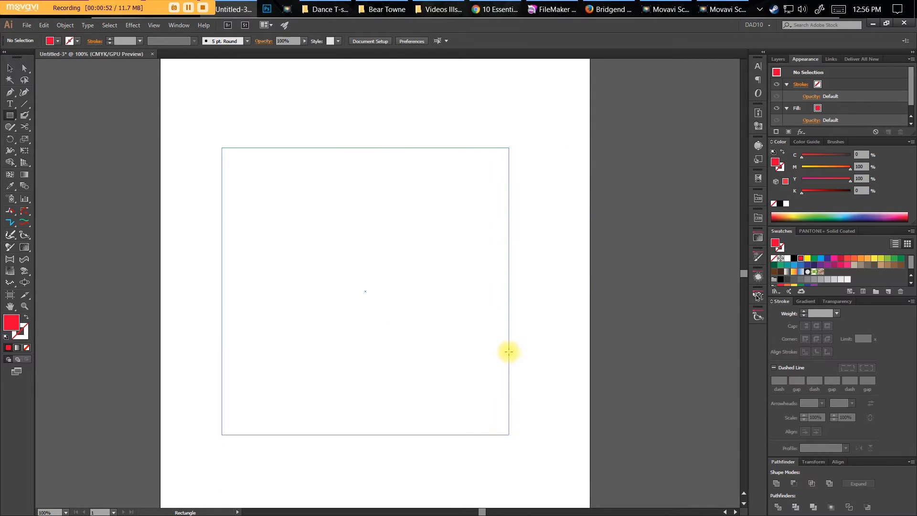
pyautogui.moveTo(221, 147); pyautogui.dragTo(525, 451)
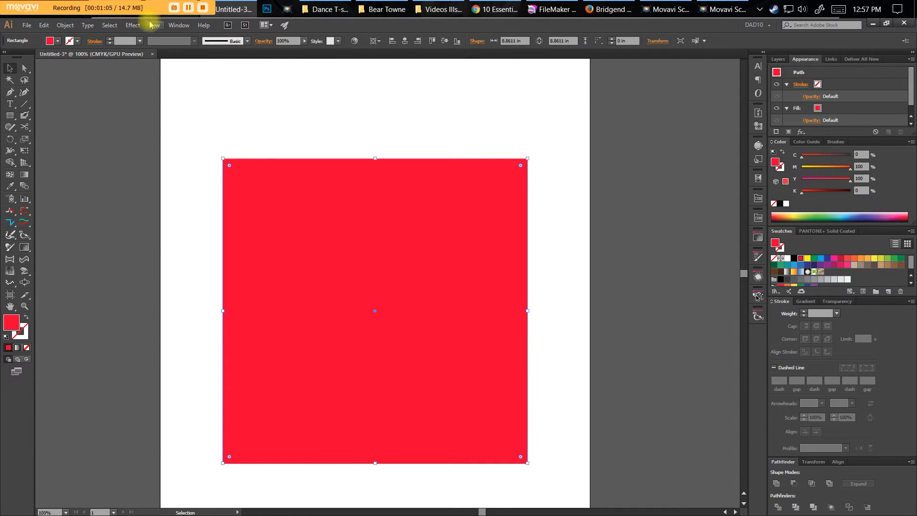
# With Smart Guides on, draw a red circle from the square's centre, sized slightly larger than the square
pyautogui.click(153, 25)
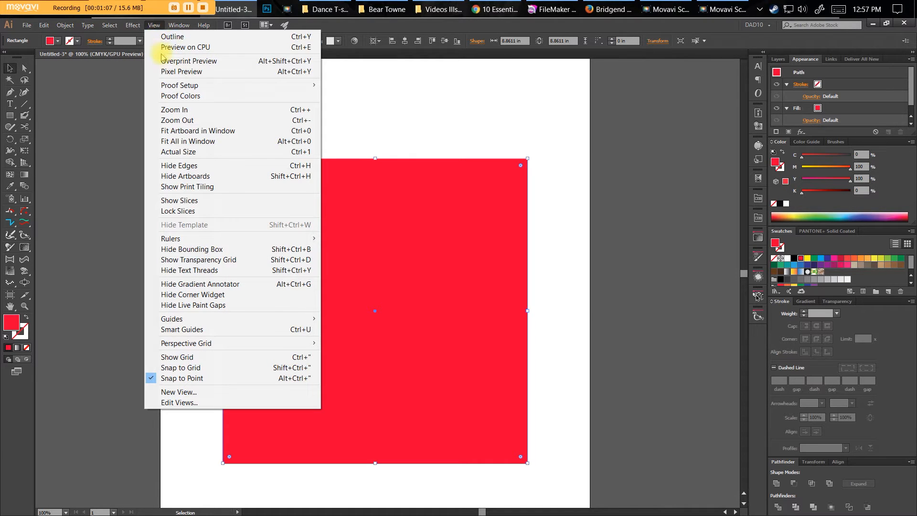
pyautogui.moveTo(227, 321)
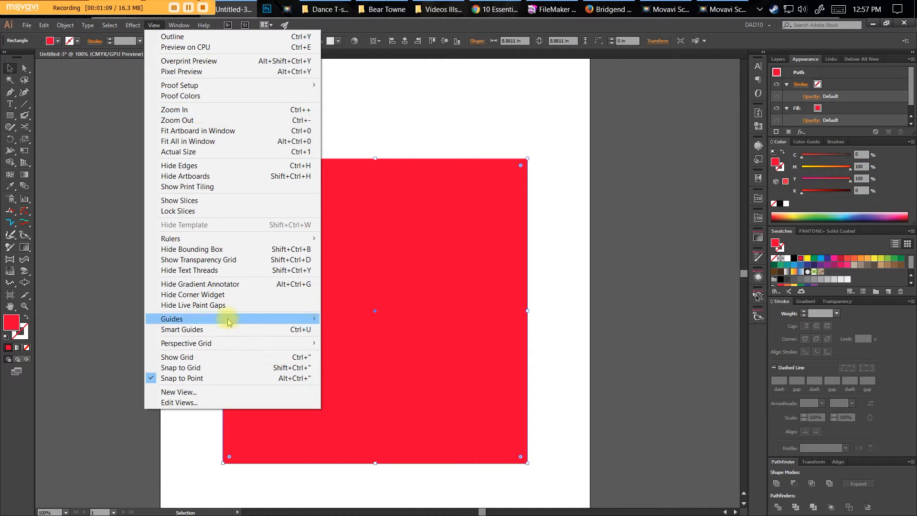
pyautogui.click(181, 329)
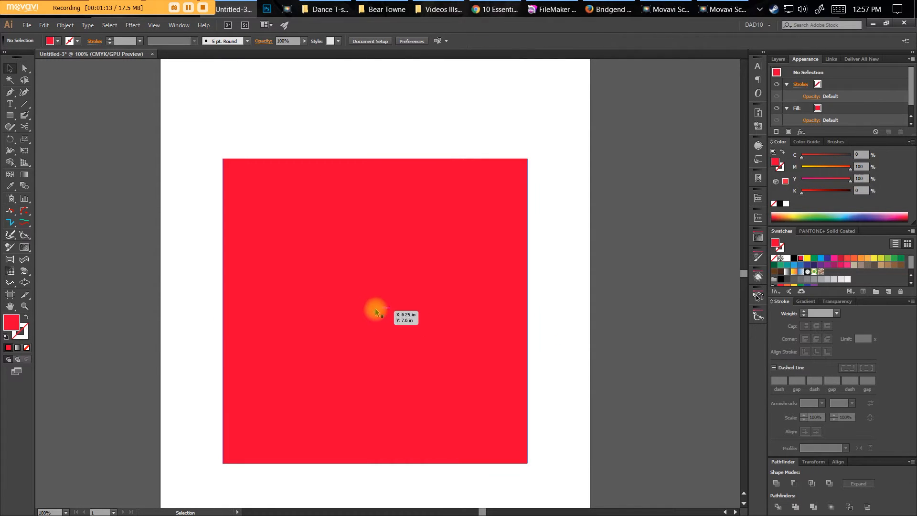
pyautogui.moveTo(43, 184)
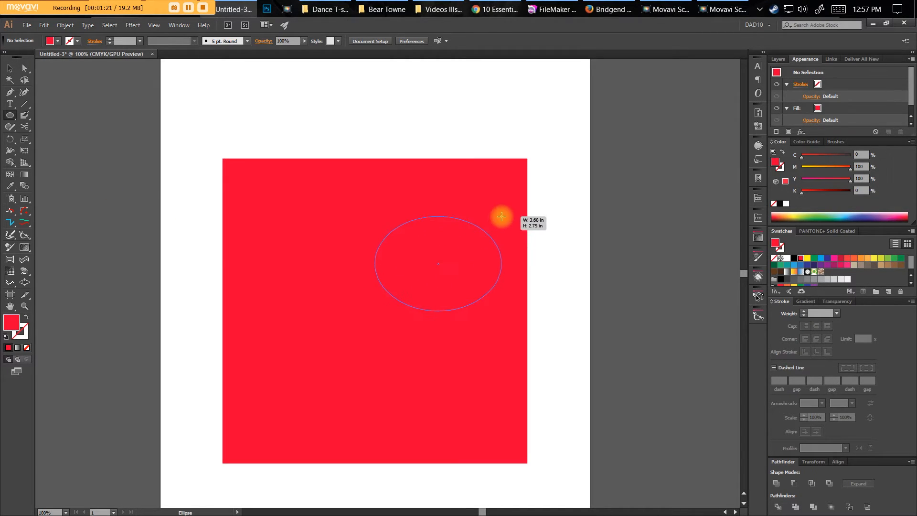
pyautogui.moveTo(501, 216); pyautogui.dragTo(484, 213)
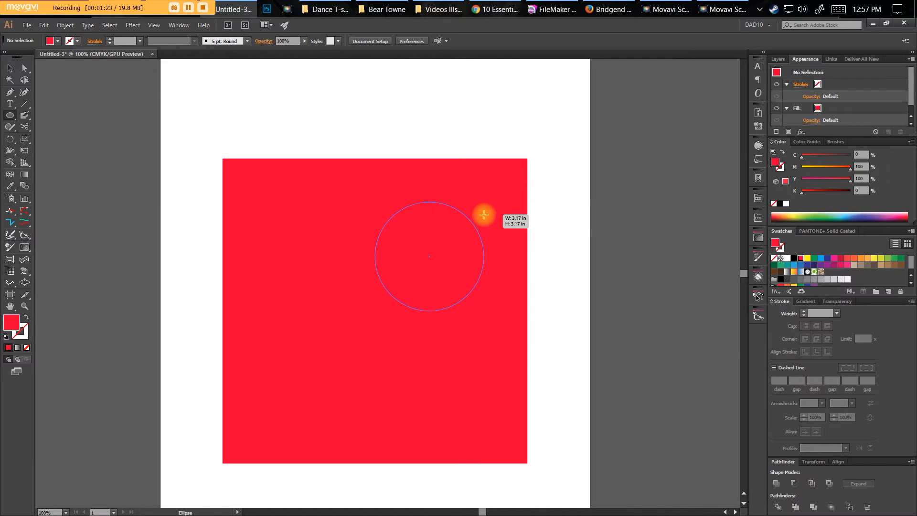
pyautogui.moveTo(483, 213); pyautogui.dragTo(472, 231)
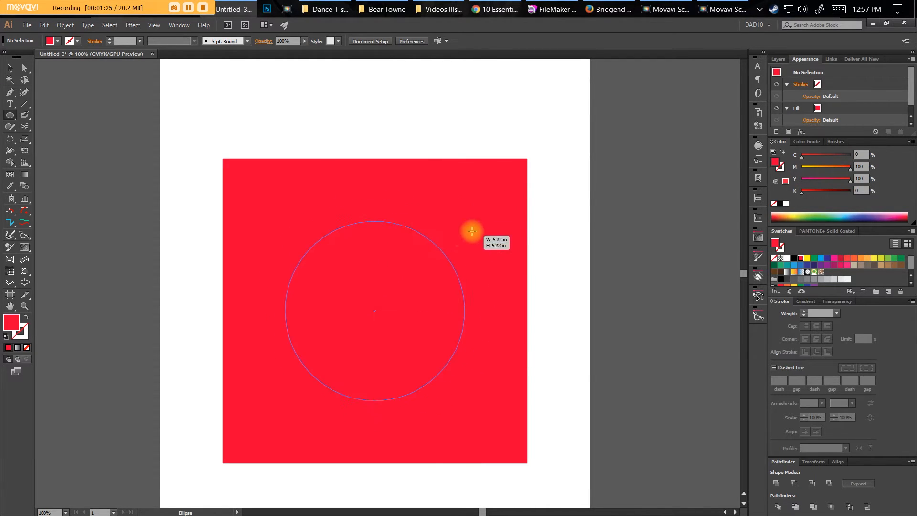
pyautogui.moveTo(473, 230); pyautogui.dragTo(592, 132)
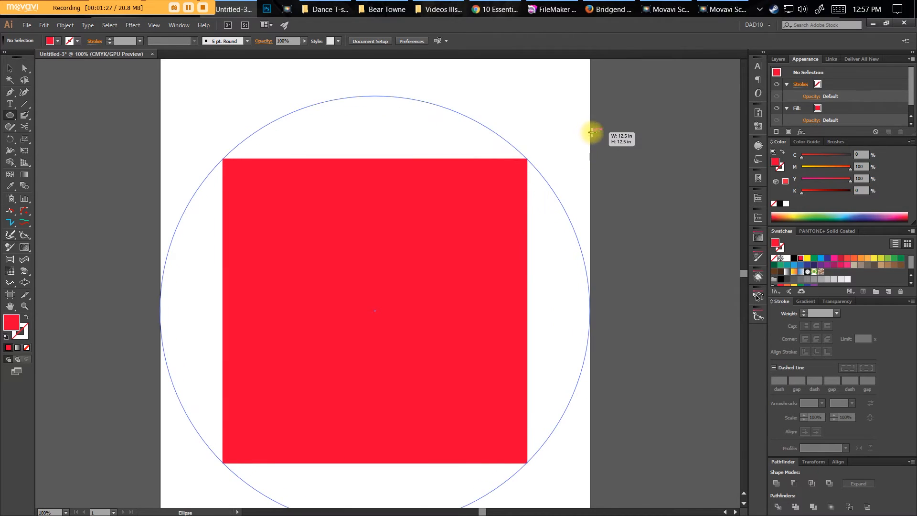
pyautogui.moveTo(590, 132); pyautogui.dragTo(520, 187)
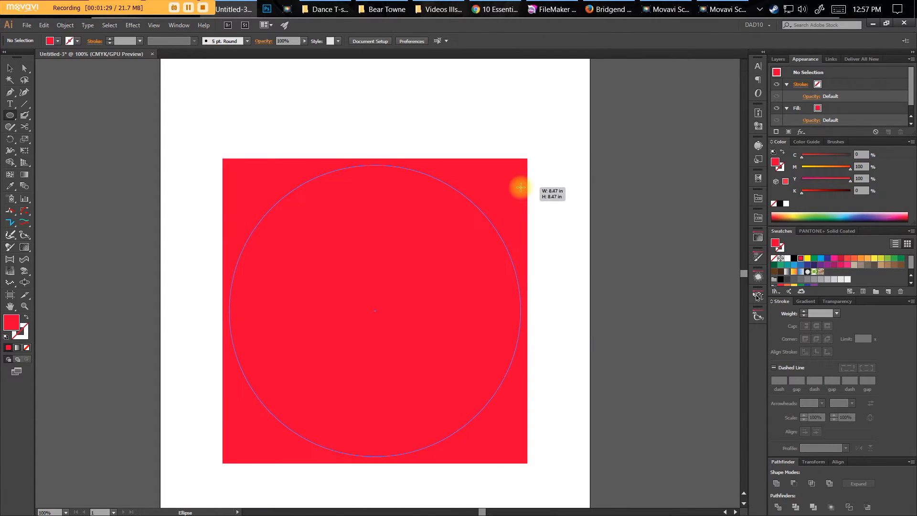
pyautogui.moveTo(520, 187); pyautogui.dragTo(444, 246)
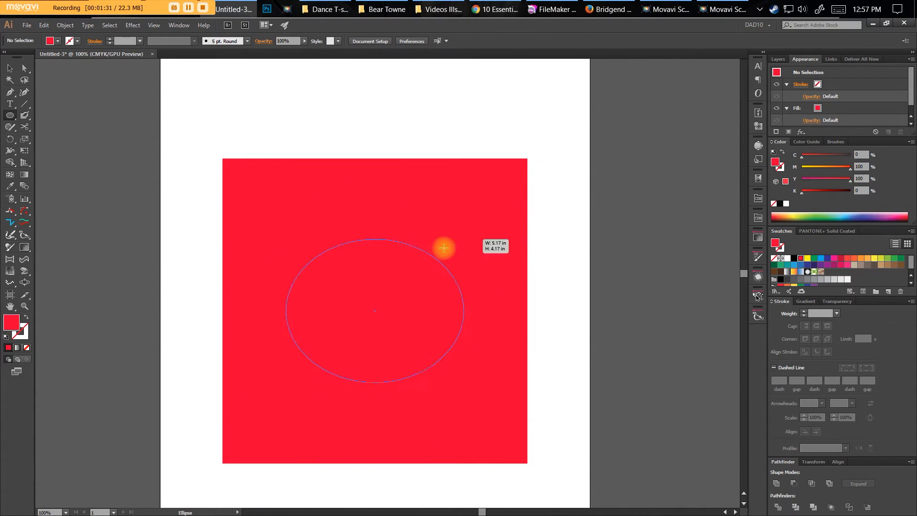
pyautogui.moveTo(443, 247); pyautogui.dragTo(593, 281)
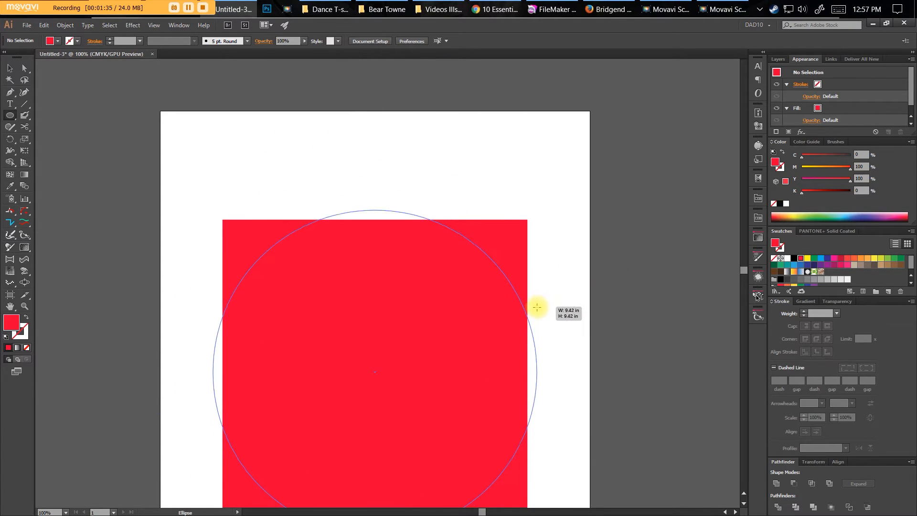
pyautogui.click(536, 308)
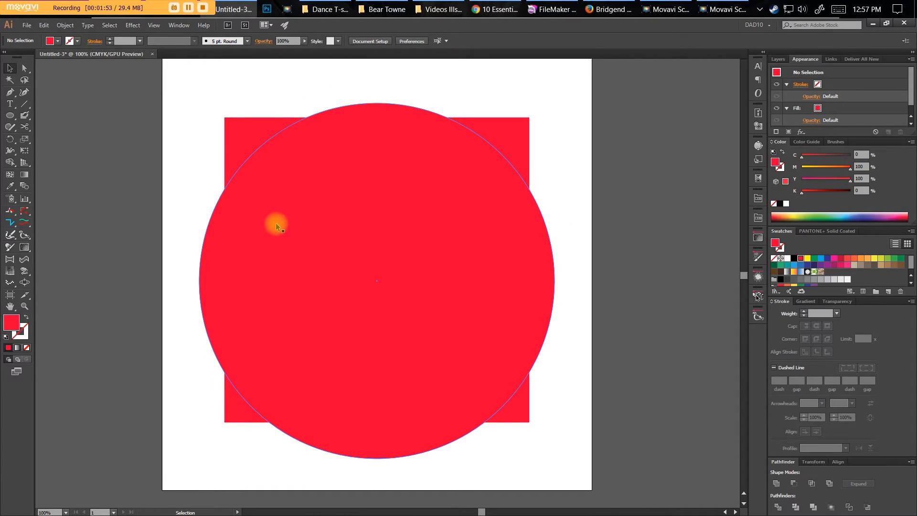
pyautogui.click(375, 269)
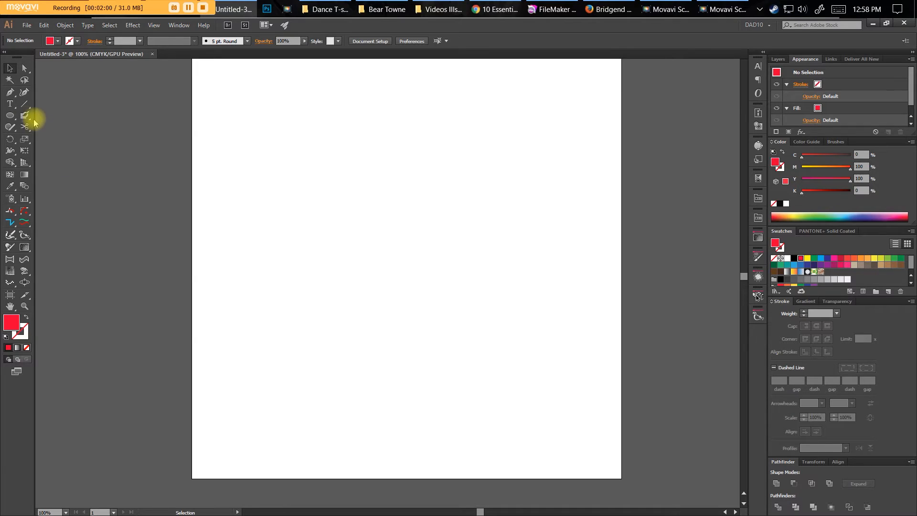
pyautogui.moveTo(24, 116)
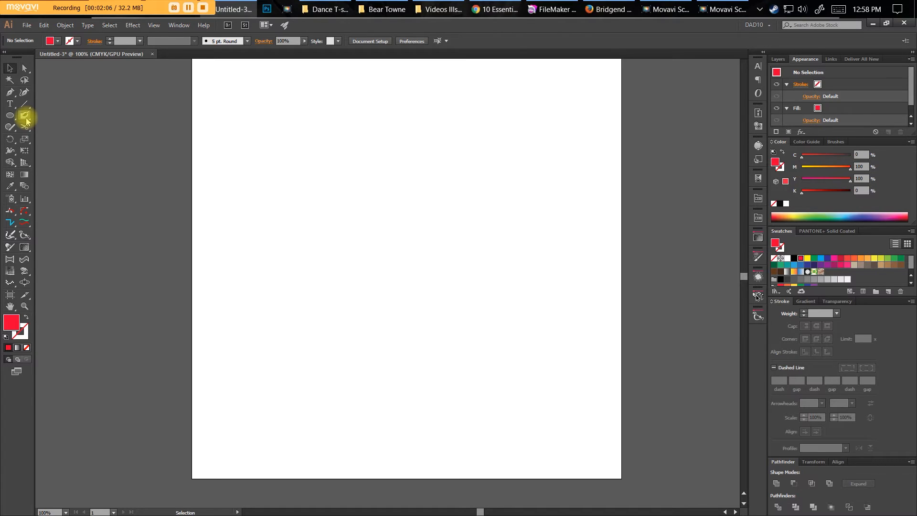
# Sketch test Blob Brush strokes, then select them and delete them to leave the artboard blank
pyautogui.click(24, 115)
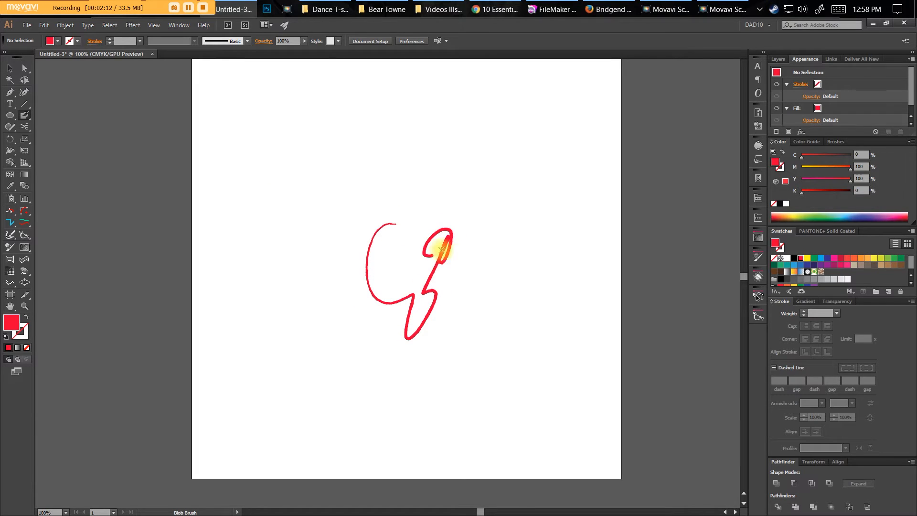
pyautogui.press('Ctrl+Y')
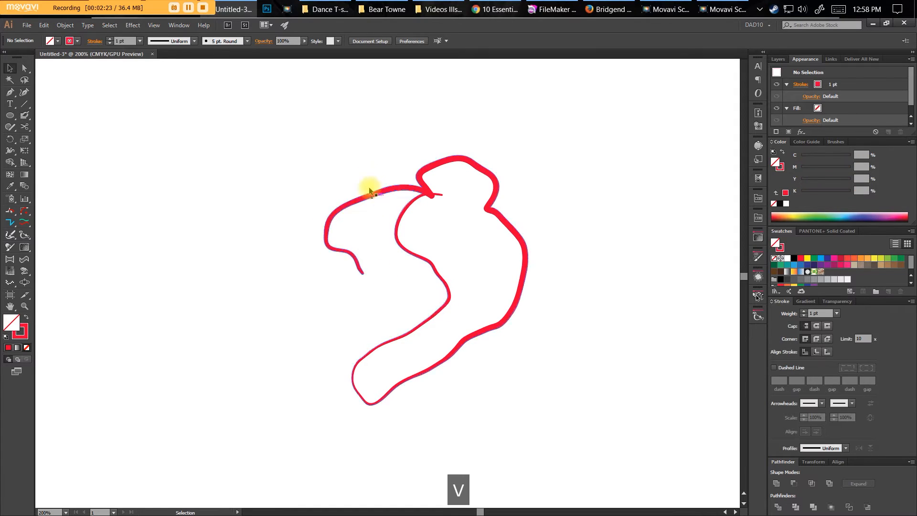
pyautogui.press('Delete')
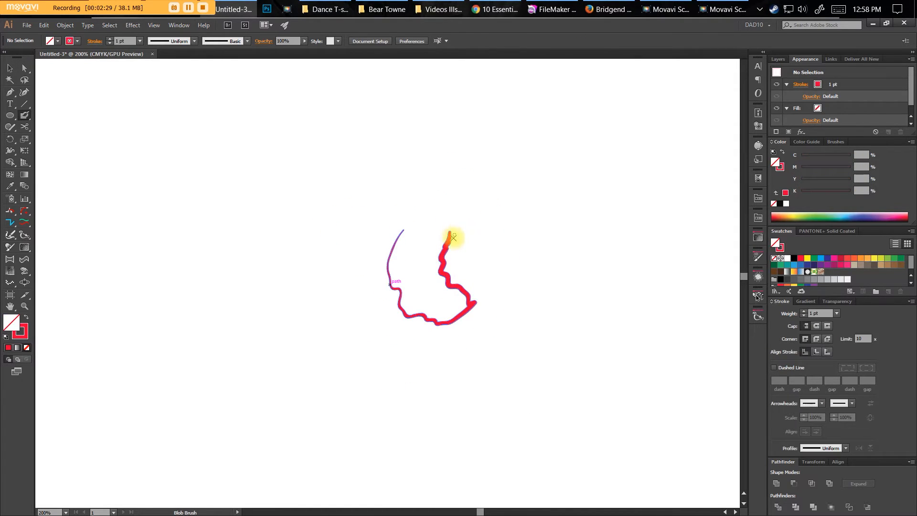
pyautogui.press('v')
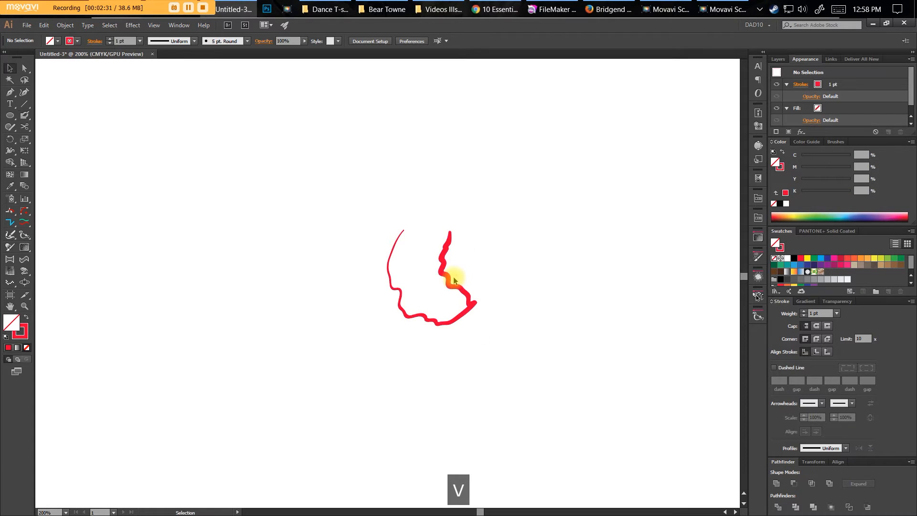
pyautogui.press('Delete')
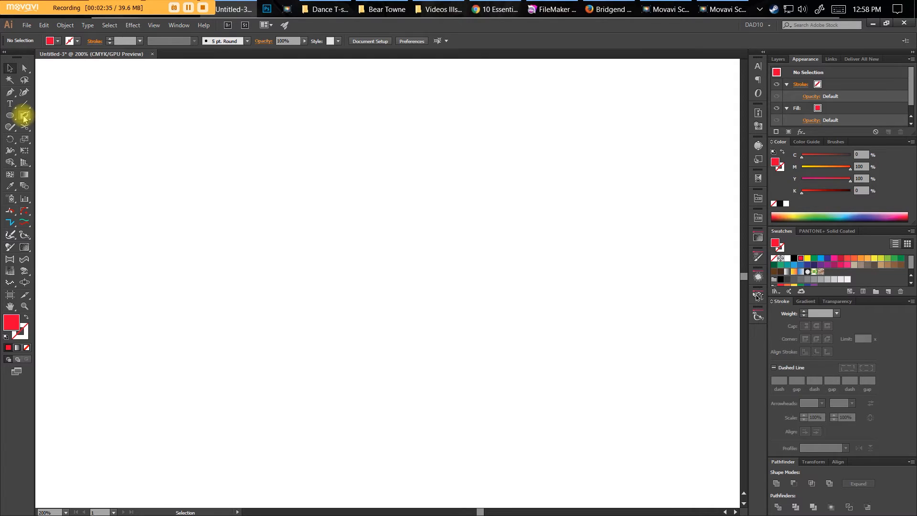
pyautogui.moveTo(23, 140)
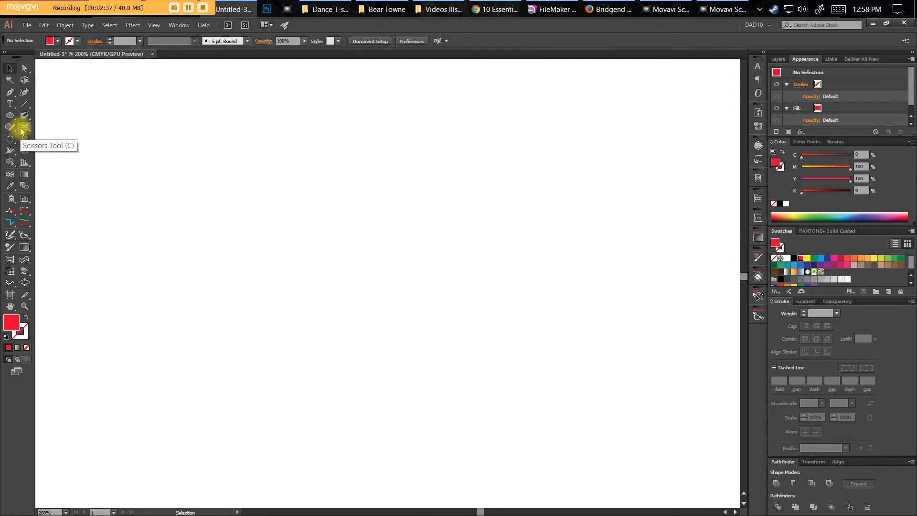
# In Blob Brush options, tilt and flatten the default tip and set the angle to vary by Tilt
pyautogui.doubleClick(9, 126)
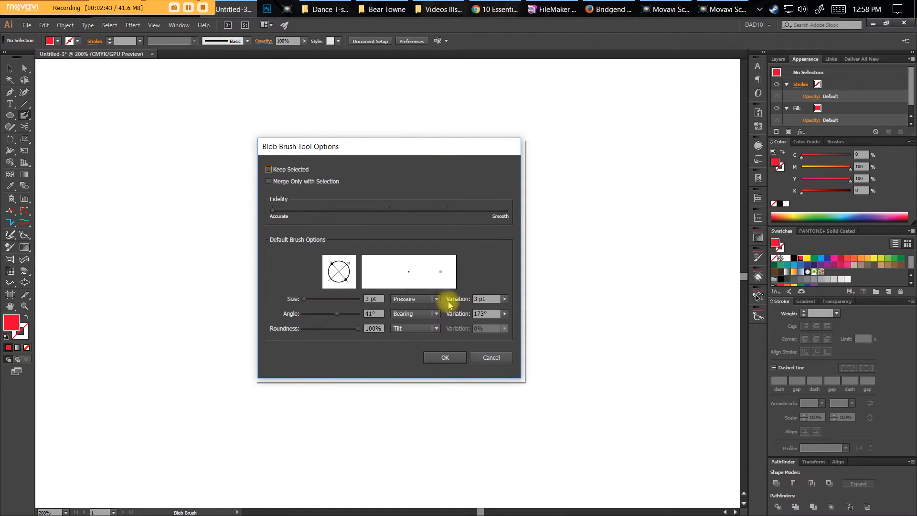
pyautogui.moveTo(520, 302)
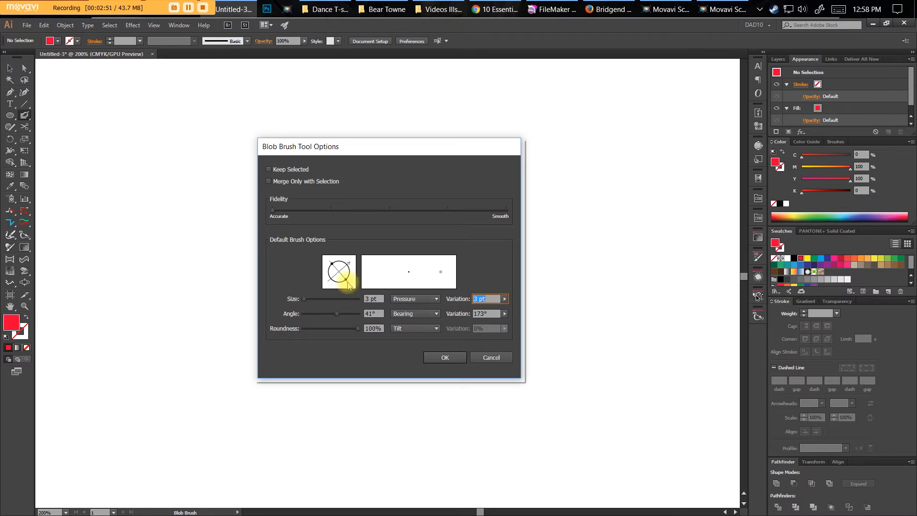
pyautogui.moveTo(336, 314); pyautogui.dragTo(333, 313)
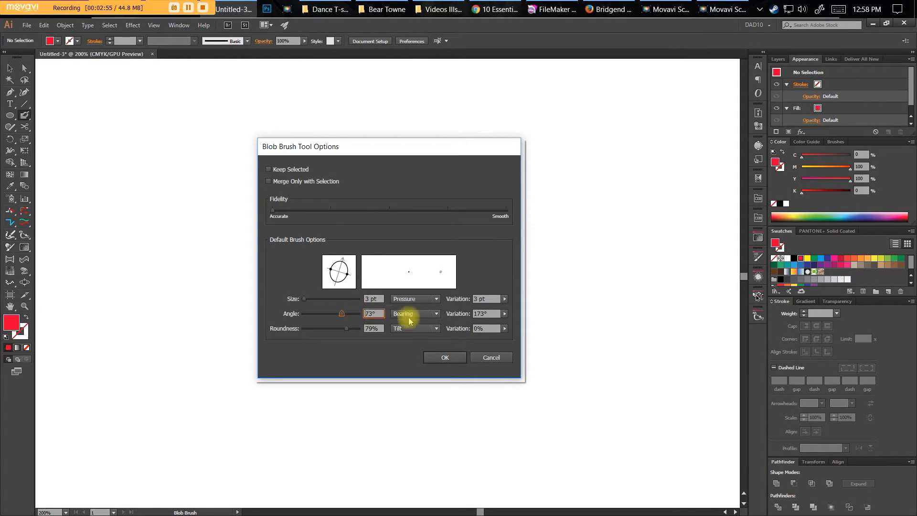
pyautogui.click(435, 313)
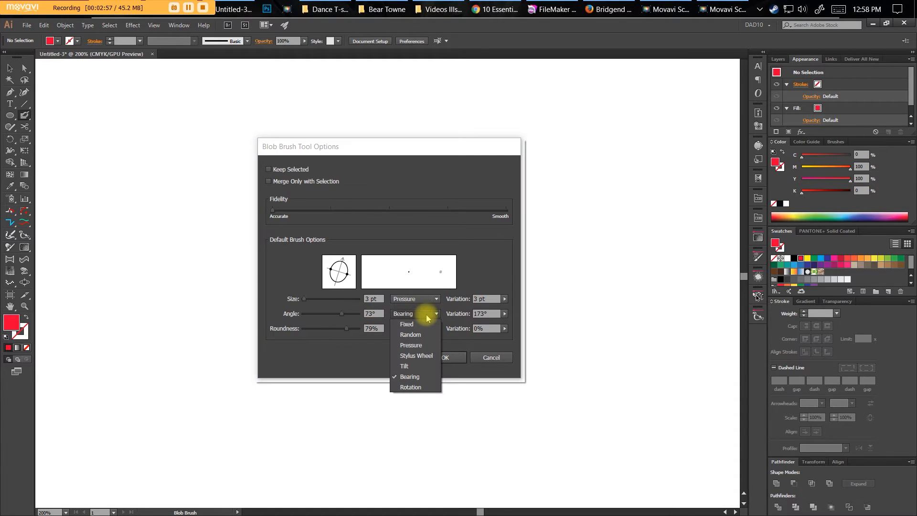
pyautogui.click(404, 366)
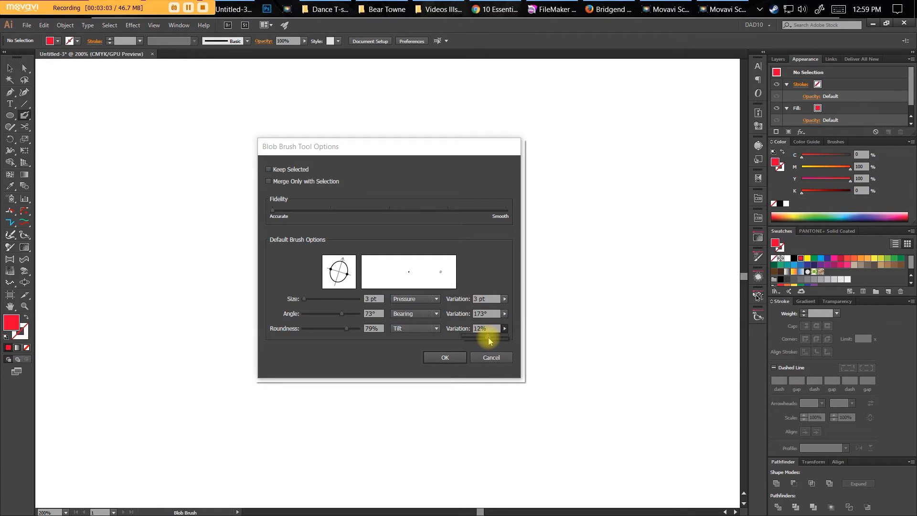
pyautogui.click(445, 357)
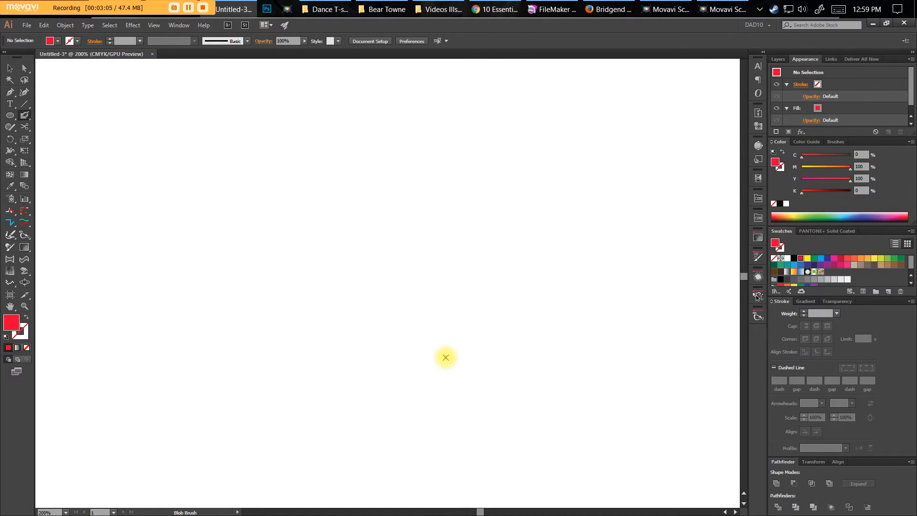
# Paint flowing variable-width red strokes and enlarge the brush with ]
pyautogui.moveTo(429, 227); pyautogui.dragTo(493, 281)
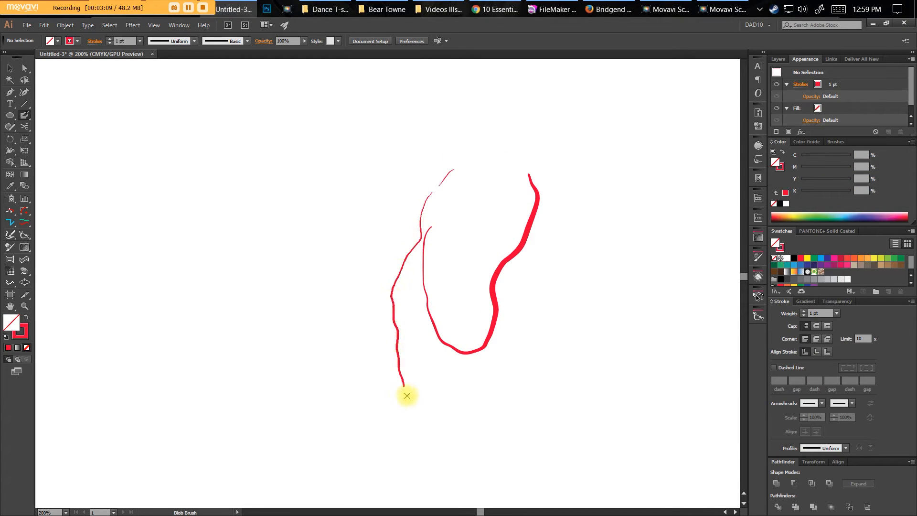
pyautogui.moveTo(407, 395); pyautogui.dragTo(493, 306)
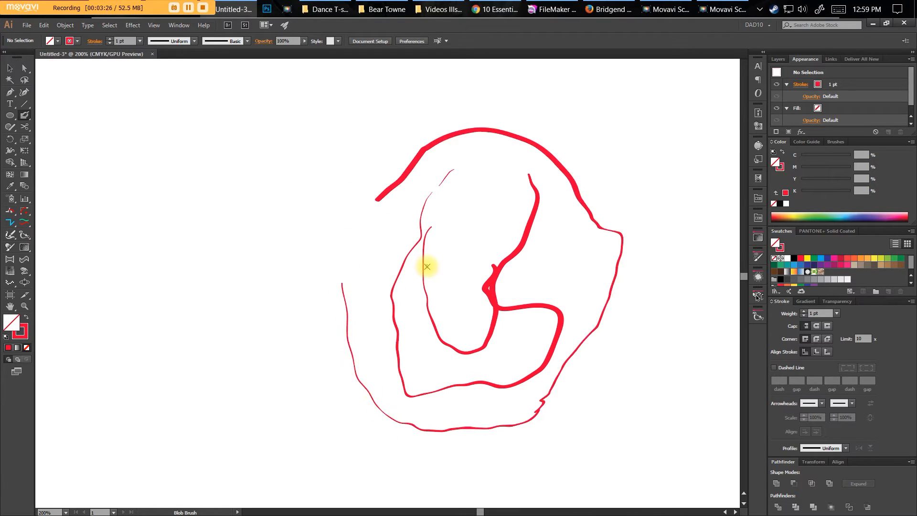
pyautogui.press(']')
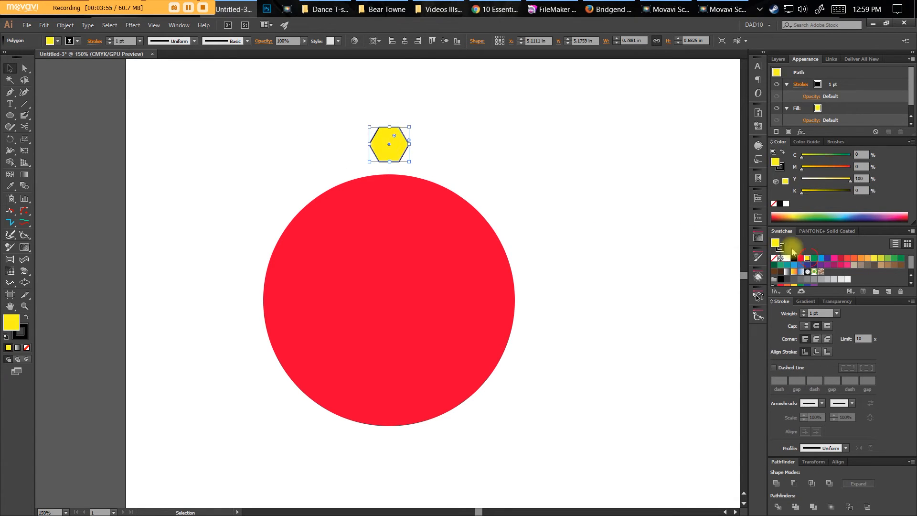
# Rotate-copy the yellow hexagon around the red circle with Ctrl+D, then undo back to one hexagon
pyautogui.press('space')
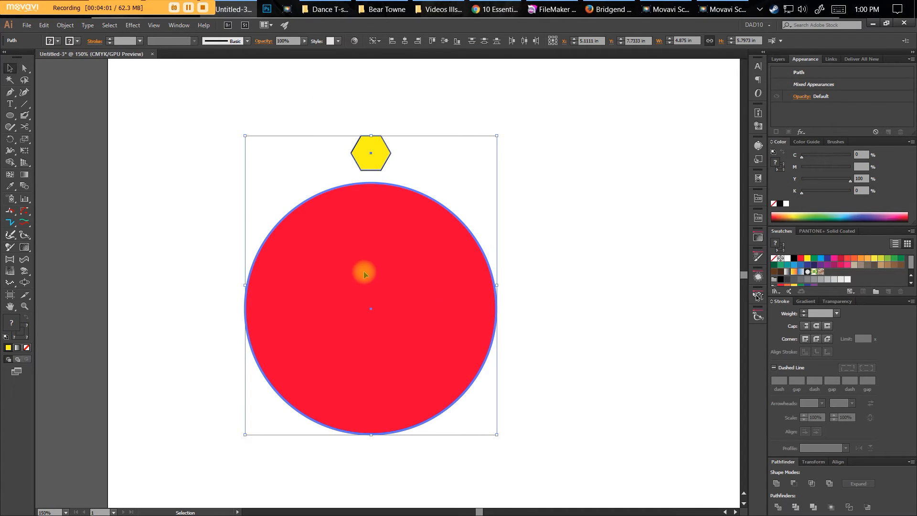
pyautogui.moveTo(409, 155)
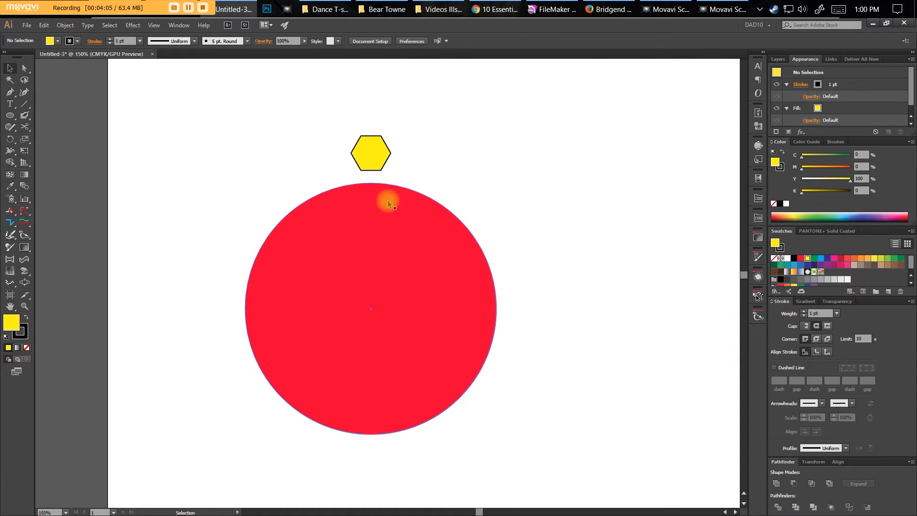
pyautogui.click(390, 203)
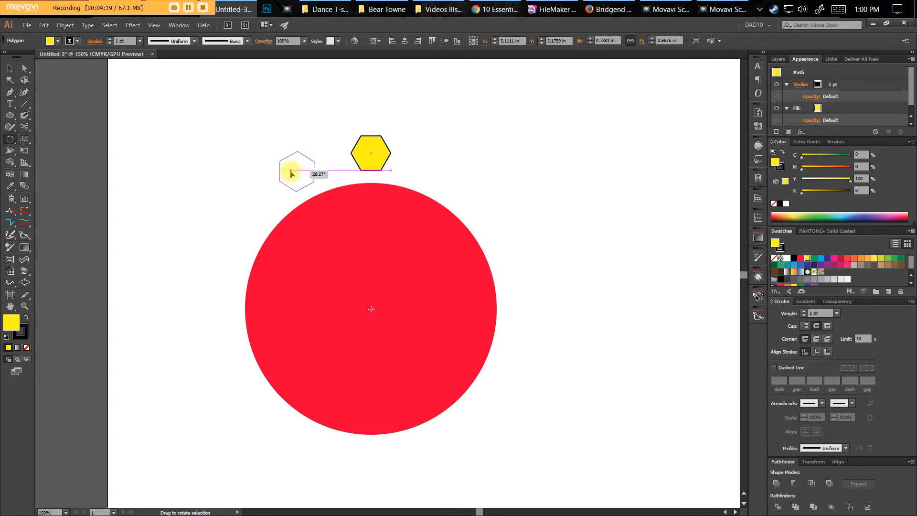
pyautogui.press('Ctrl+D')
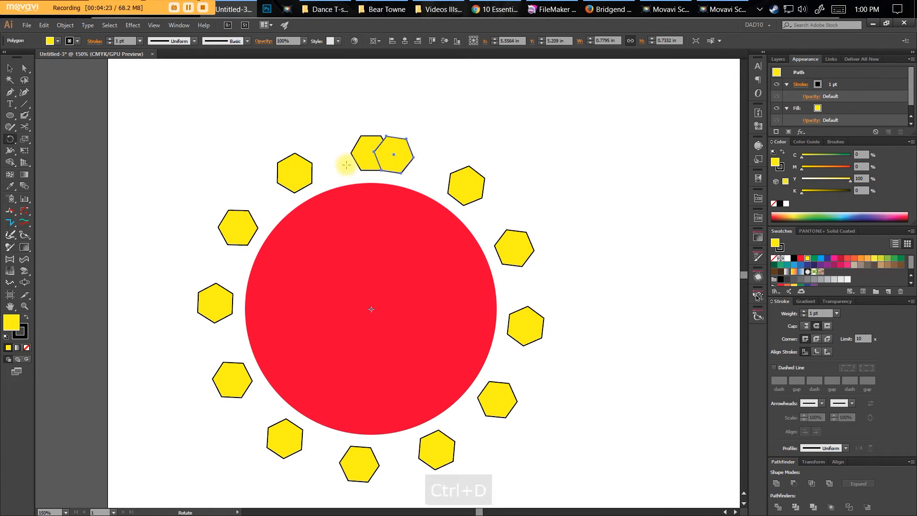
pyautogui.press('Ctrl+Z')
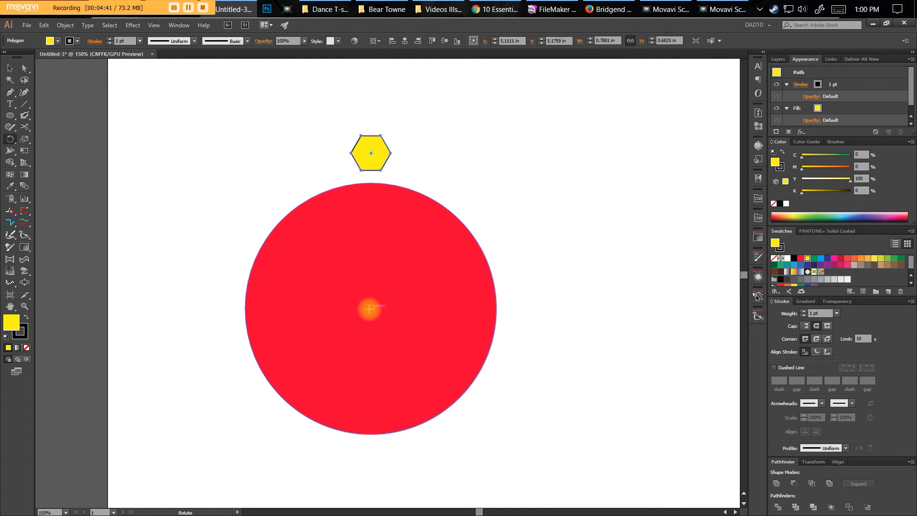
# Rotate a copy of the hexagon about the circle's centre by 360/15 degrees
pyautogui.press('Ctrl+U')
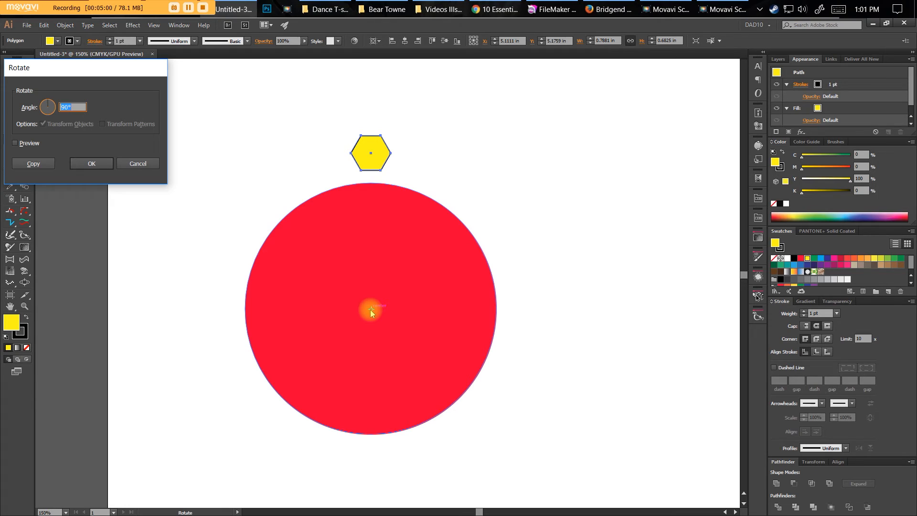
pyautogui.write('360')
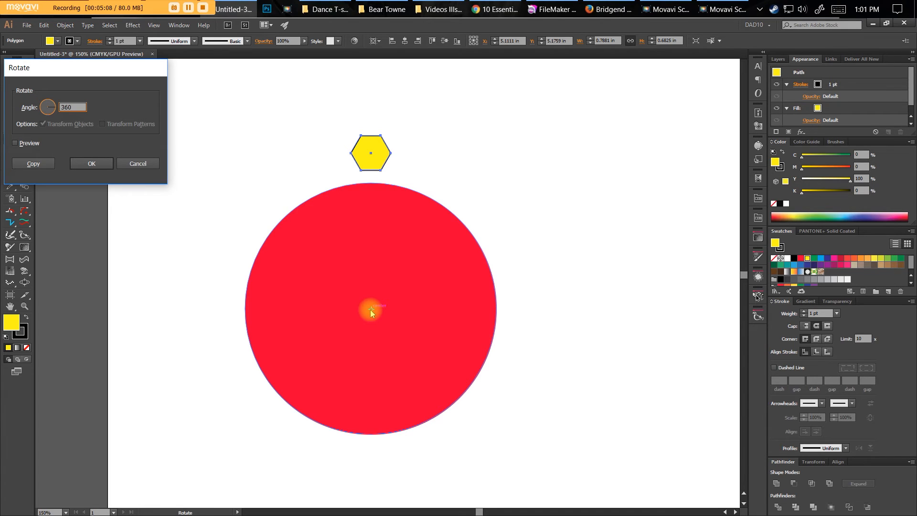
pyautogui.write('/')
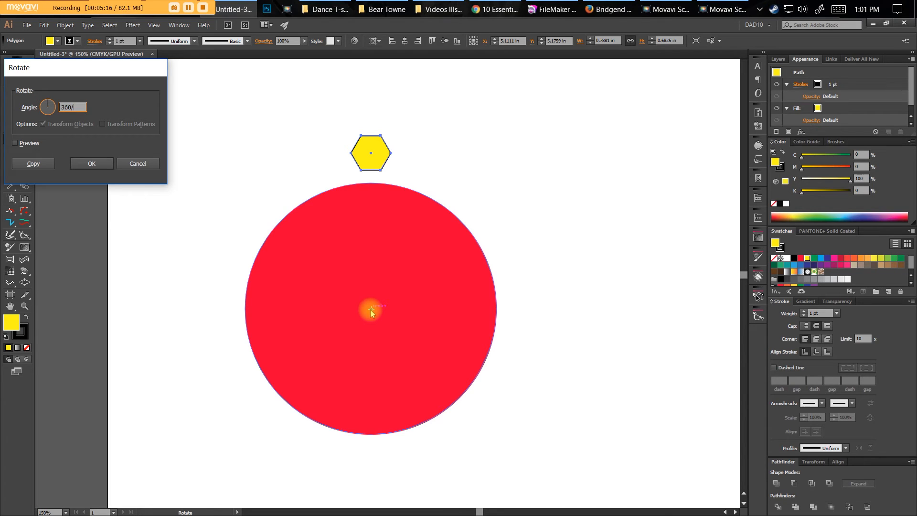
pyautogui.write('15')
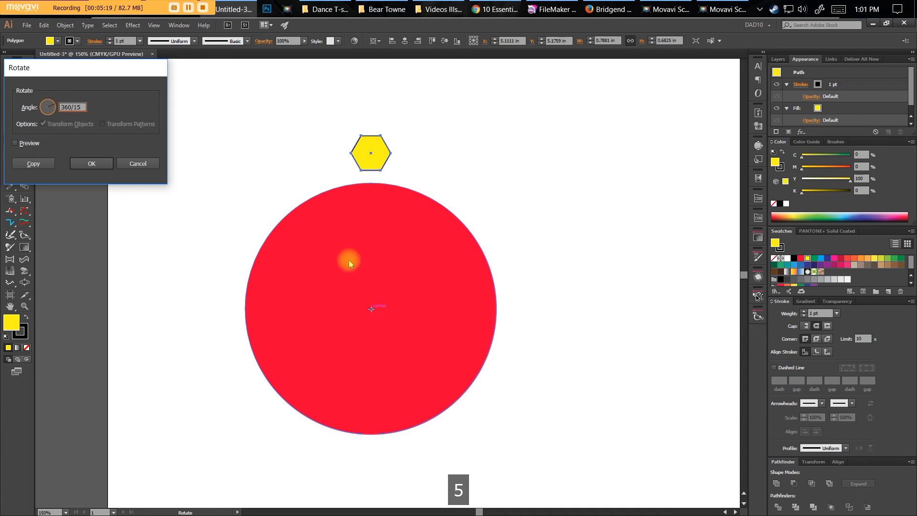
pyautogui.moveTo(46, 164)
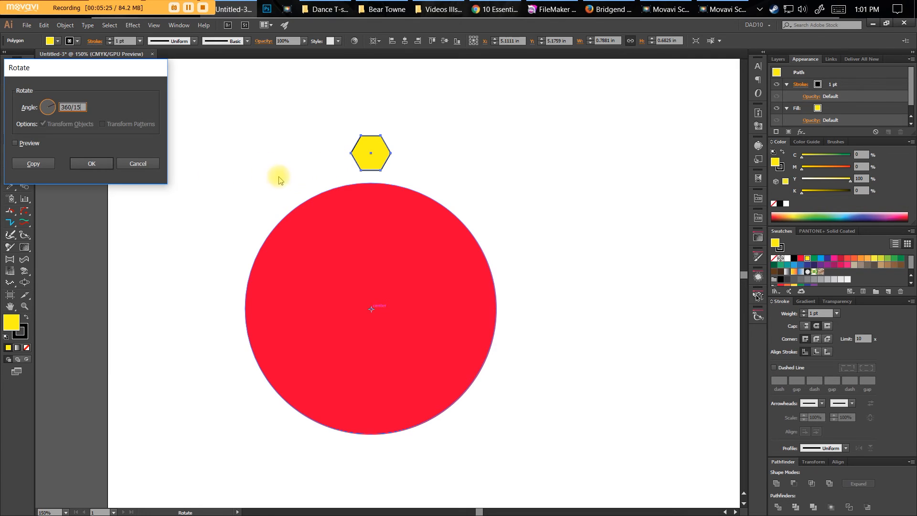
pyautogui.click(33, 163)
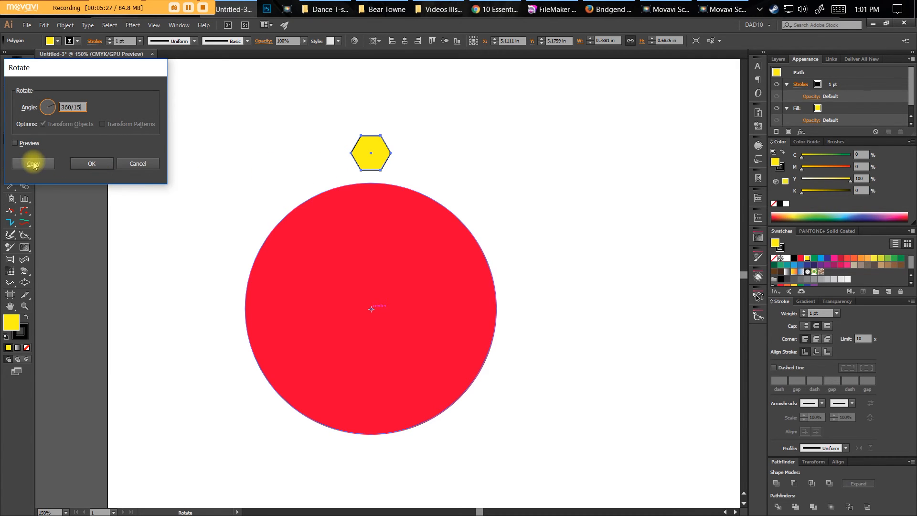
pyautogui.click(32, 163)
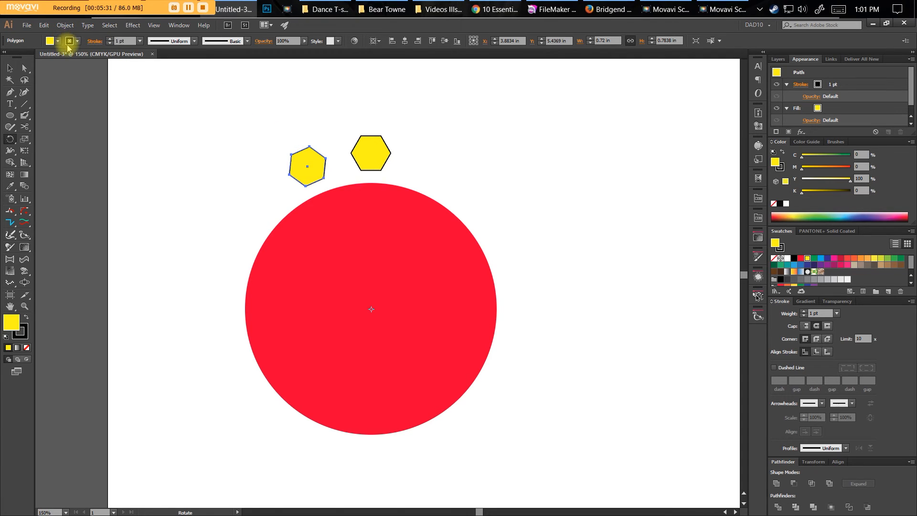
# Repeat the copy with Ctrl+D to complete the fifteen-hexagon ring, then select all and delete
pyautogui.press('Ctrl+D')
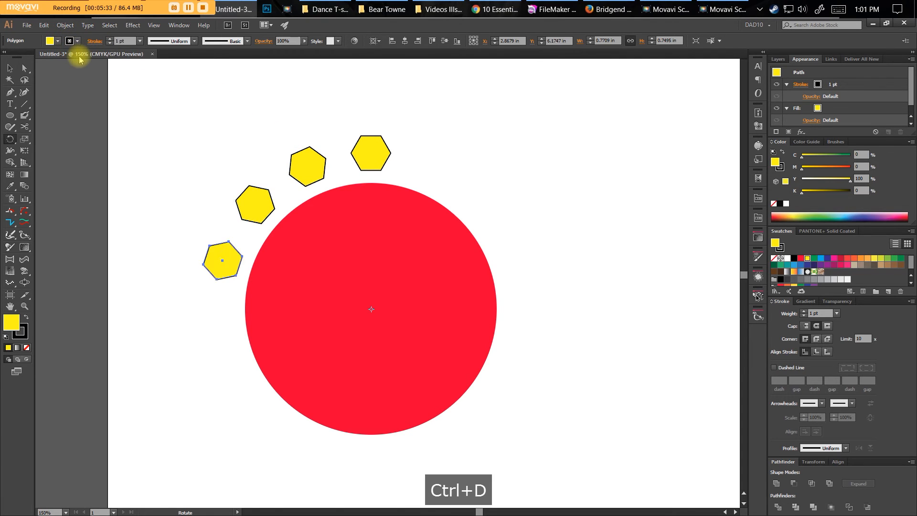
pyautogui.press('Ctrl+D')
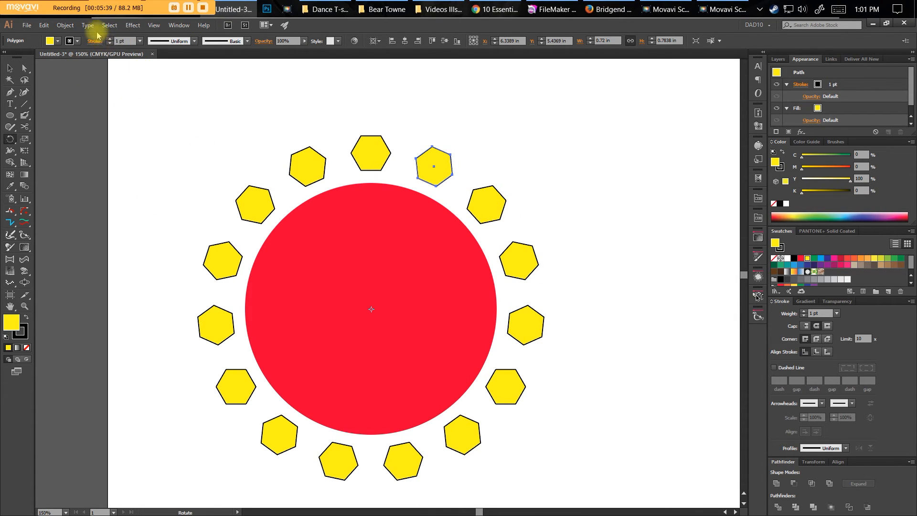
pyautogui.click(65, 25)
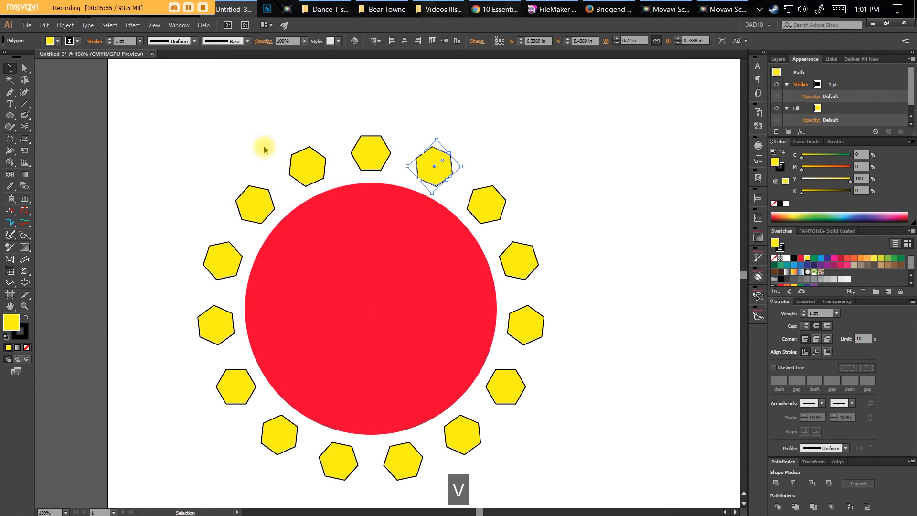
pyautogui.press('Delete')
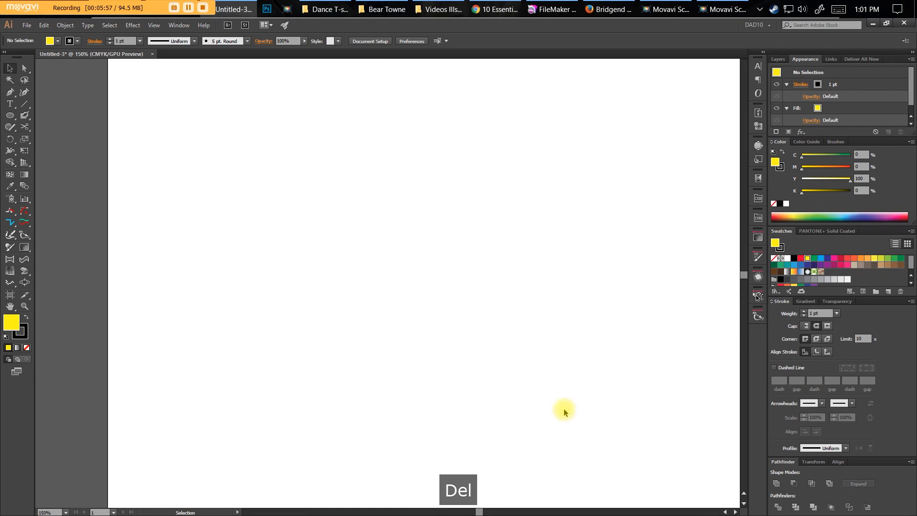
pyautogui.moveTo(134, 298)
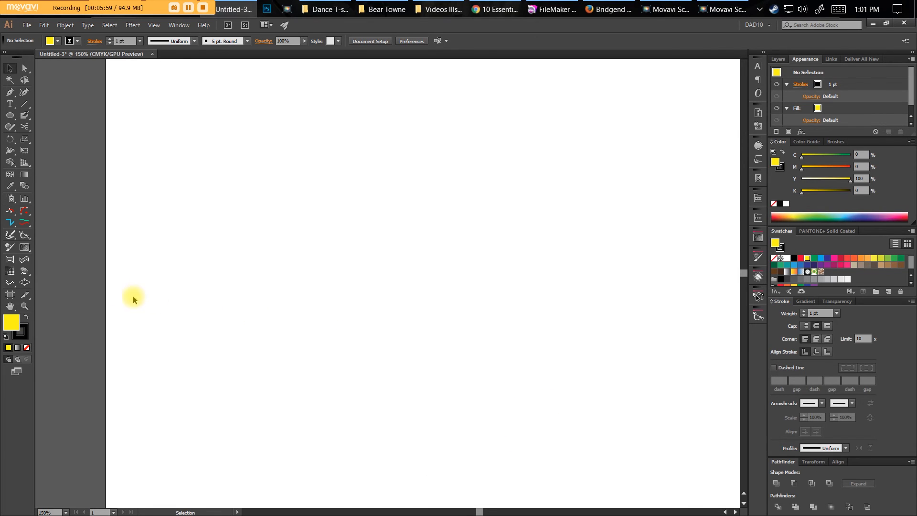
# Draw a tall yellow picket, angle its top corners inward, and Alt-drag a copy far to the right
pyautogui.moveTo(197, 234); pyautogui.dragTo(232, 428)
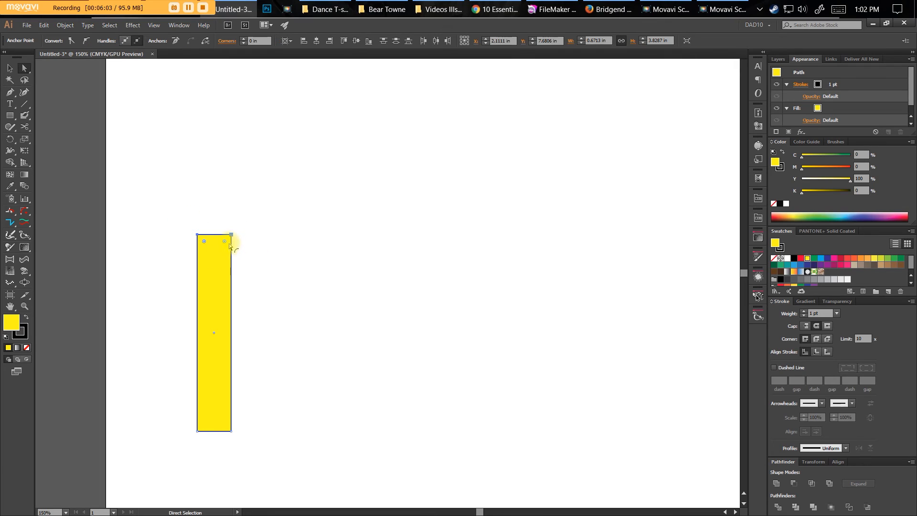
pyautogui.press('Alt')
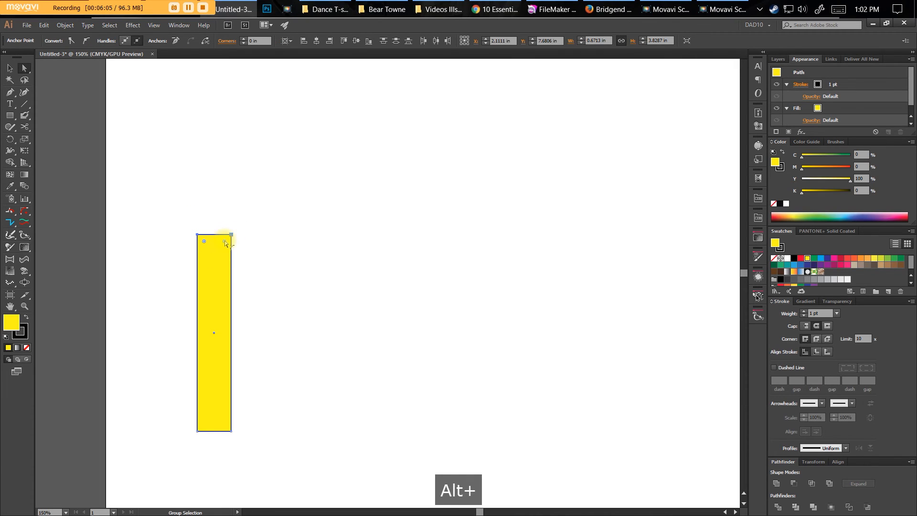
pyautogui.moveTo(229, 235); pyautogui.dragTo(225, 245)
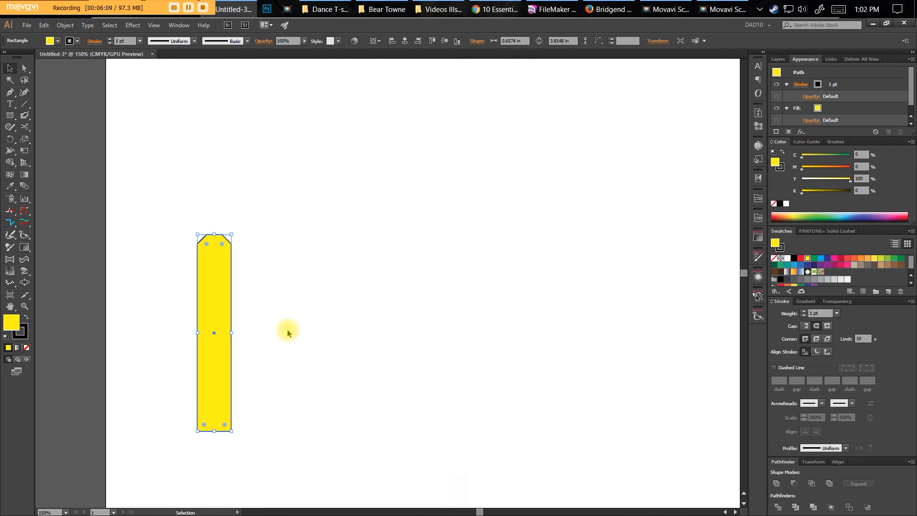
pyautogui.moveTo(218, 341)
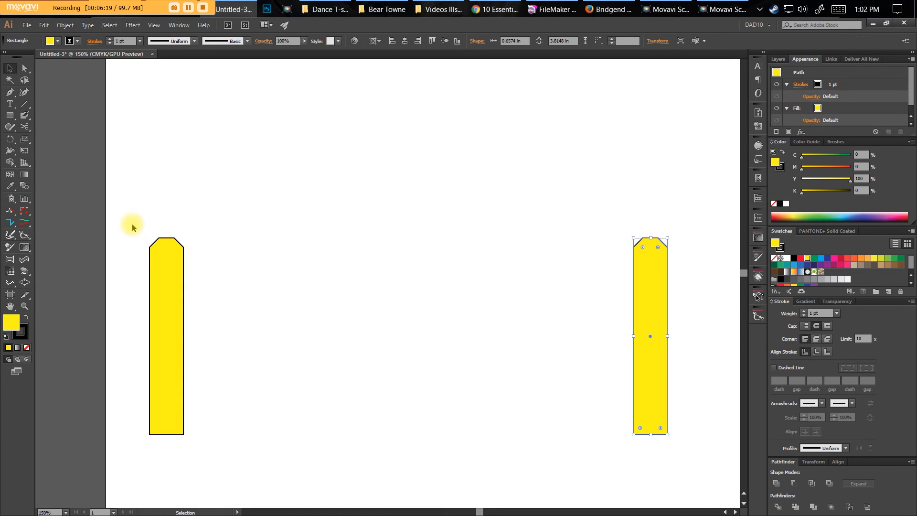
pyautogui.click(379, 224)
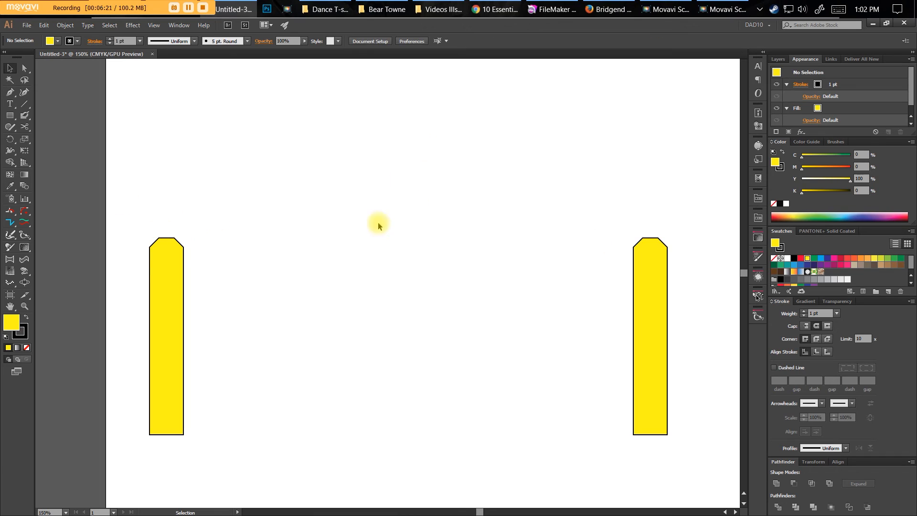
pyautogui.moveTo(24, 184)
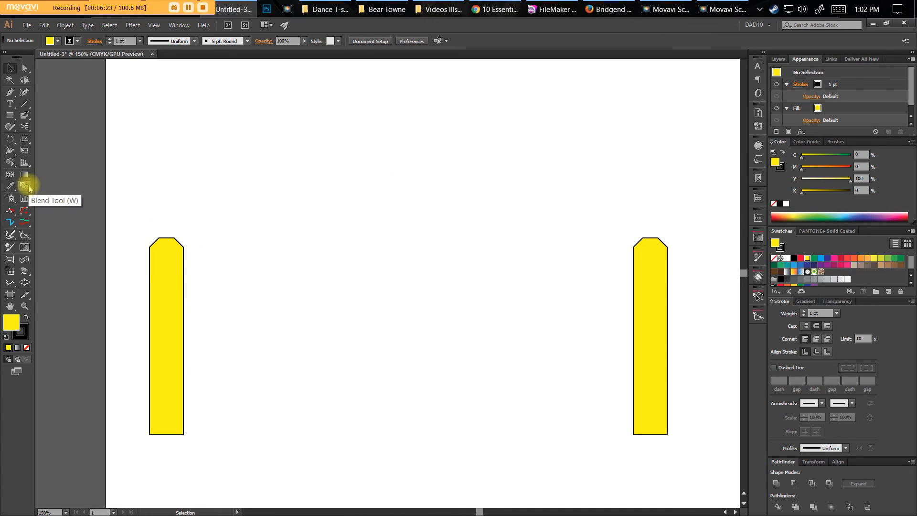
# Blend the two pickets with Specified Steps spacing, then reduce the in-between pickets to 3
pyautogui.doubleClick(23, 186)
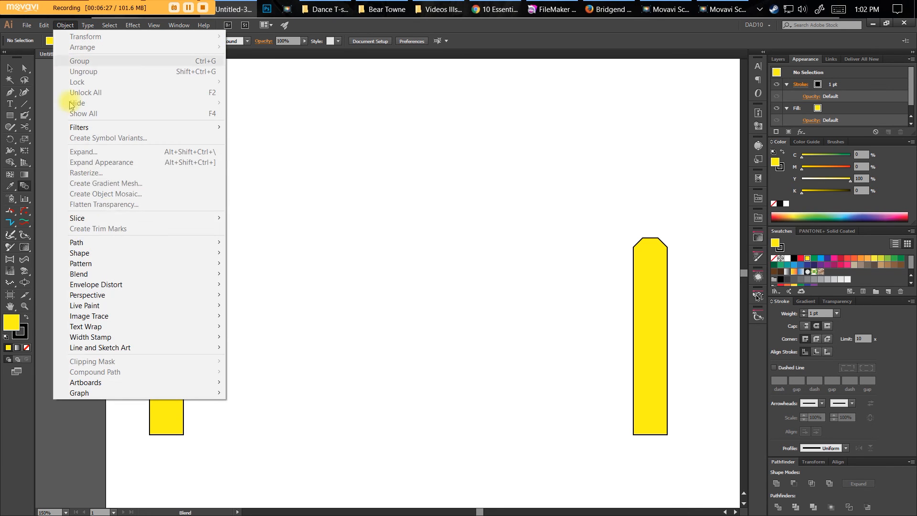
pyautogui.moveTo(78, 273)
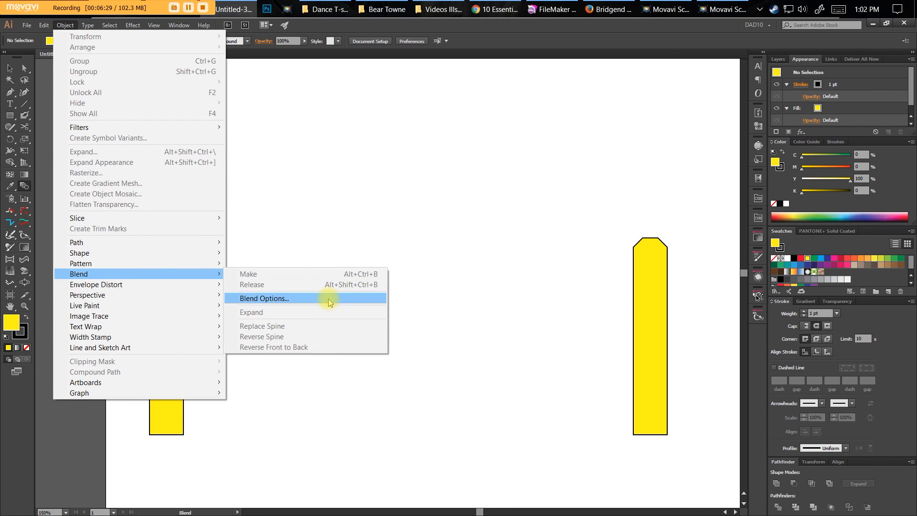
pyautogui.click(264, 298)
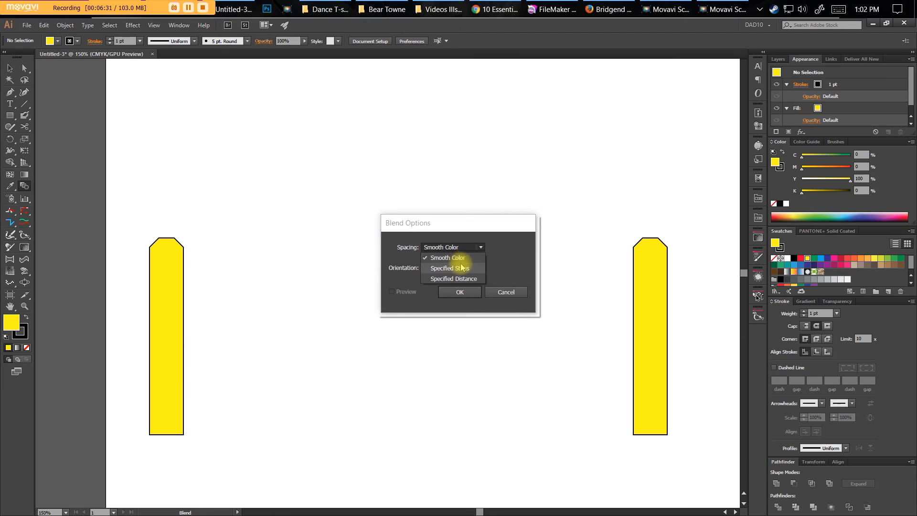
pyautogui.click(451, 267)
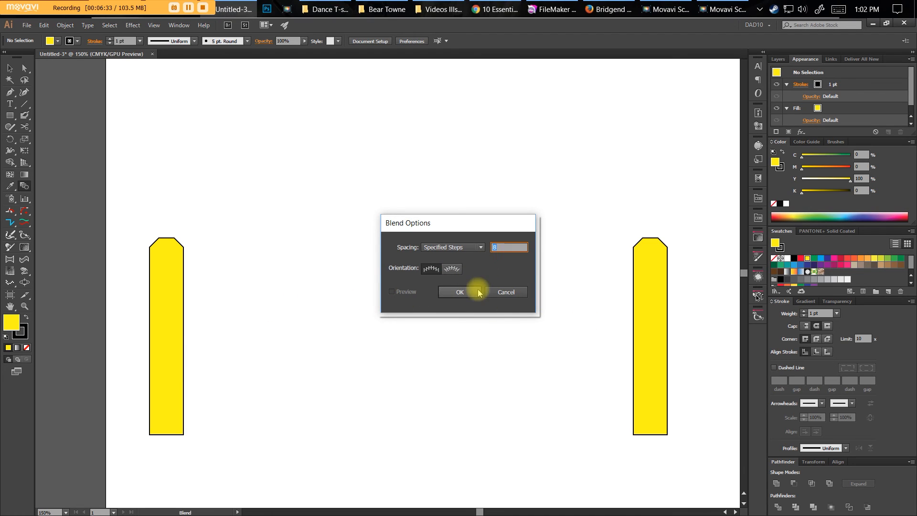
pyautogui.click(457, 293)
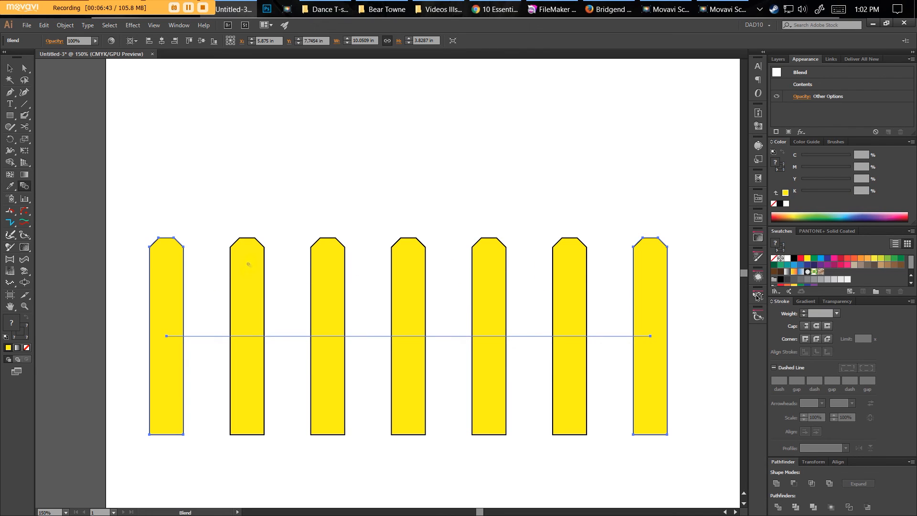
pyautogui.doubleClick(24, 185)
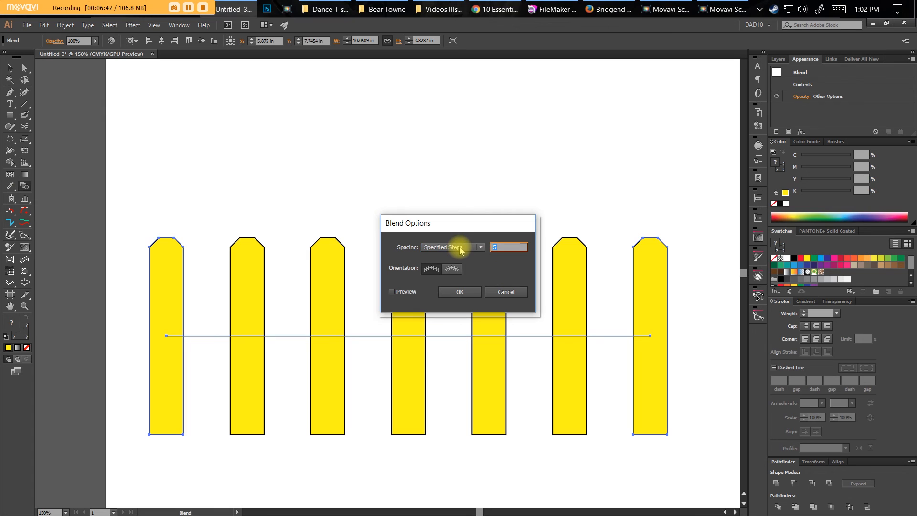
pyautogui.click(458, 292)
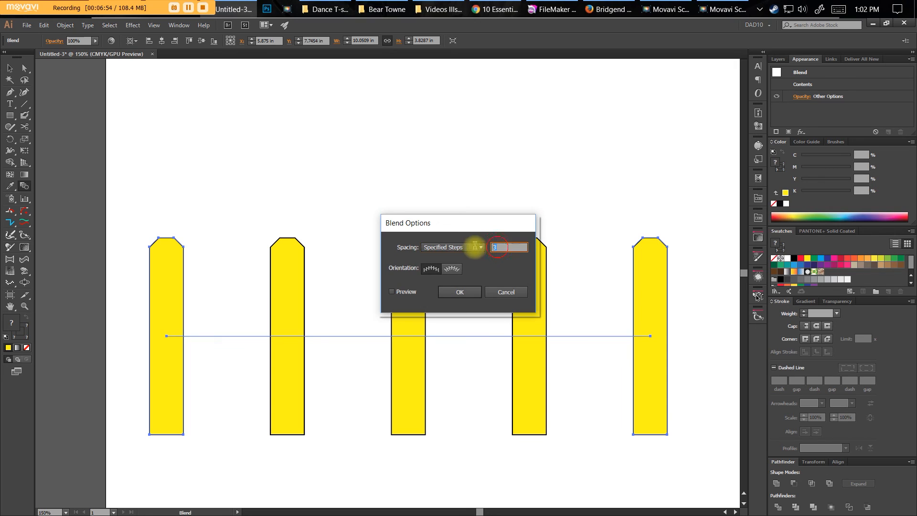
pyautogui.moveTo(501, 261)
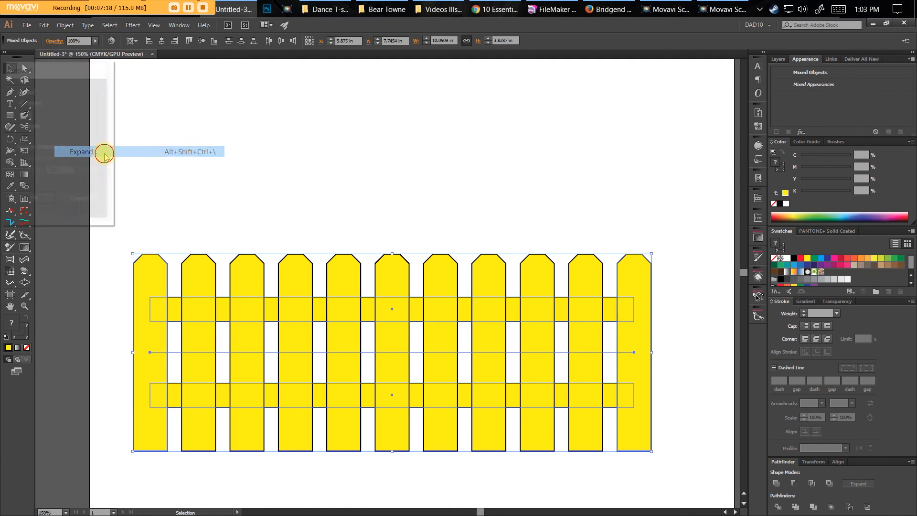
# Expand the blended fence with rails into separate plain paths via Object > Expand
pyautogui.click(101, 152)
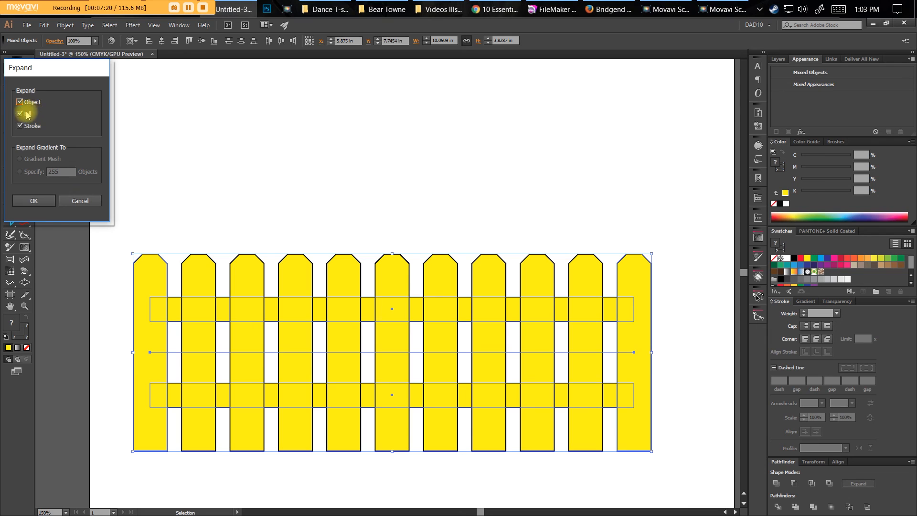
pyautogui.click(33, 201)
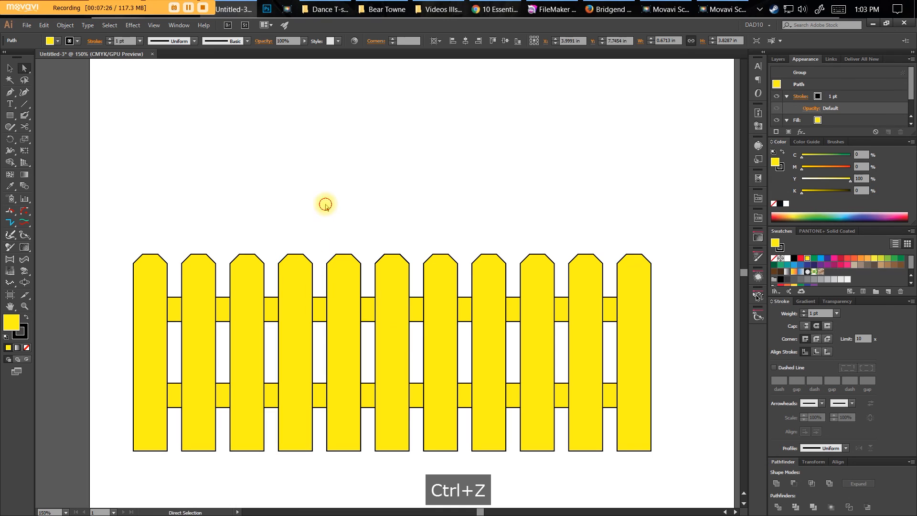
pyautogui.press('ctrl+z')
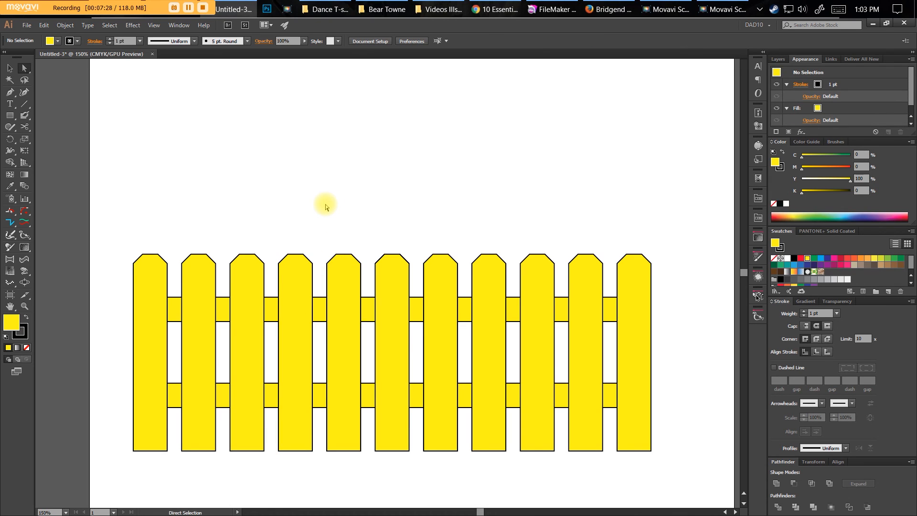